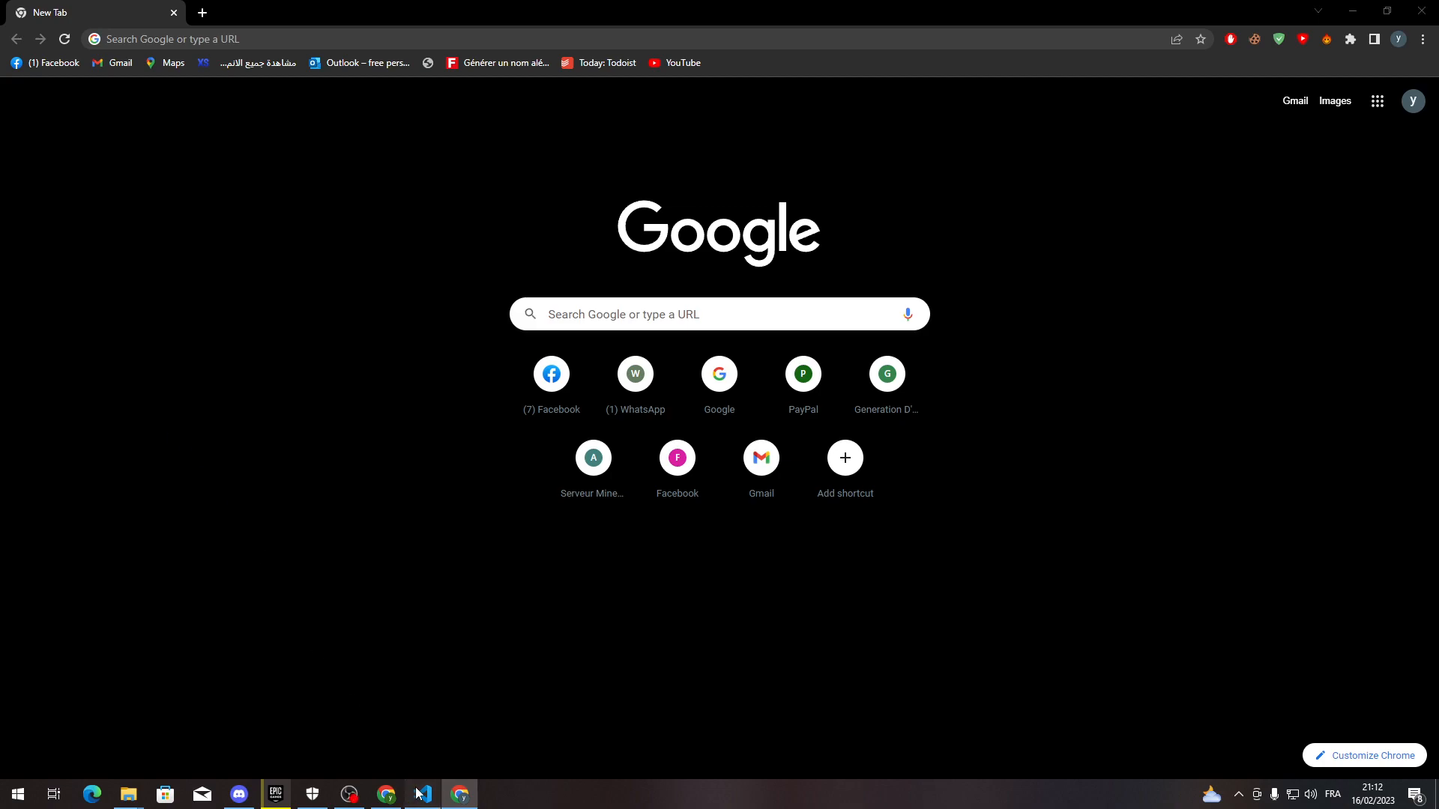
# - Bring the VS Code window with tutorial.py and its terminal to the front
pyautogui.click(420, 801)
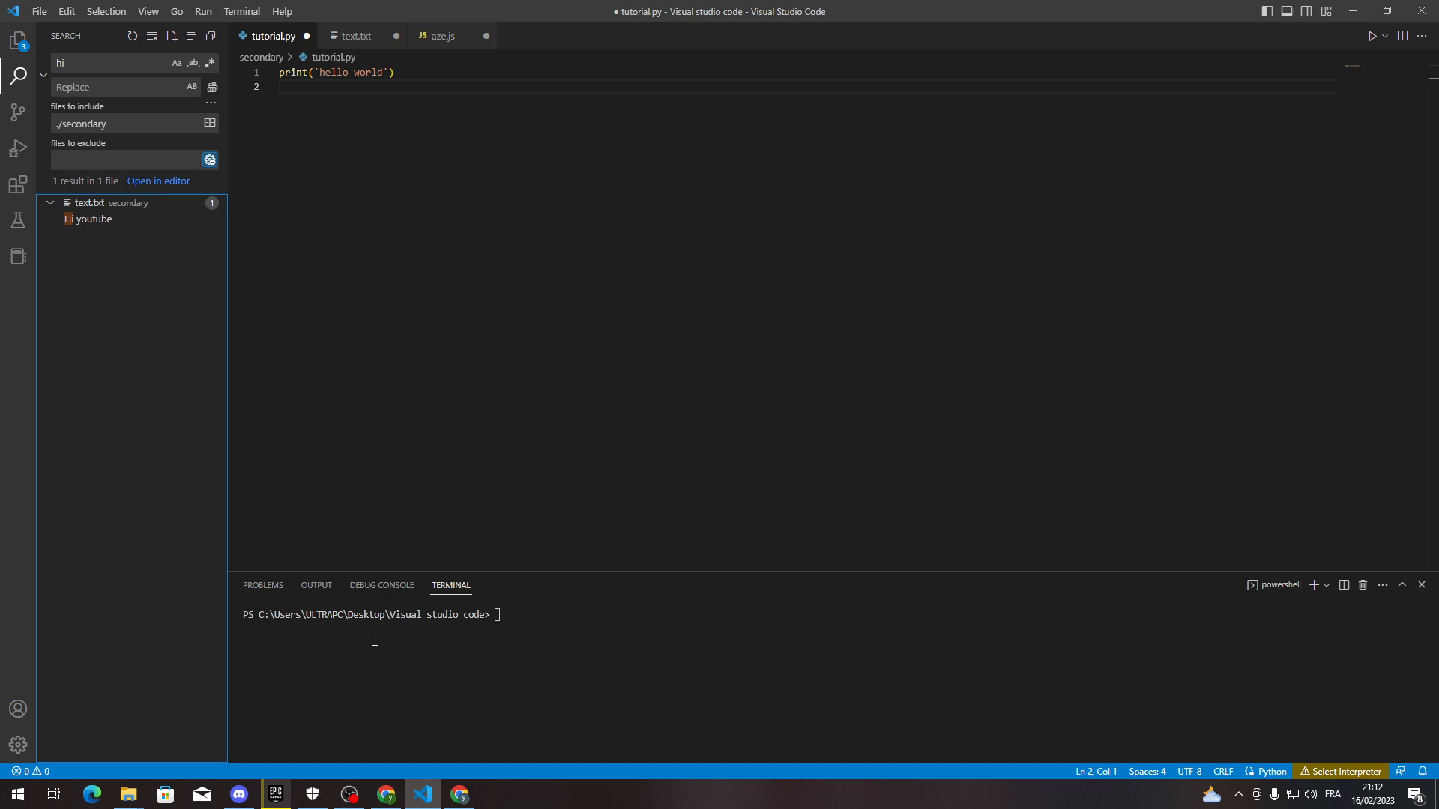
pyautogui.moveTo(554, 350)
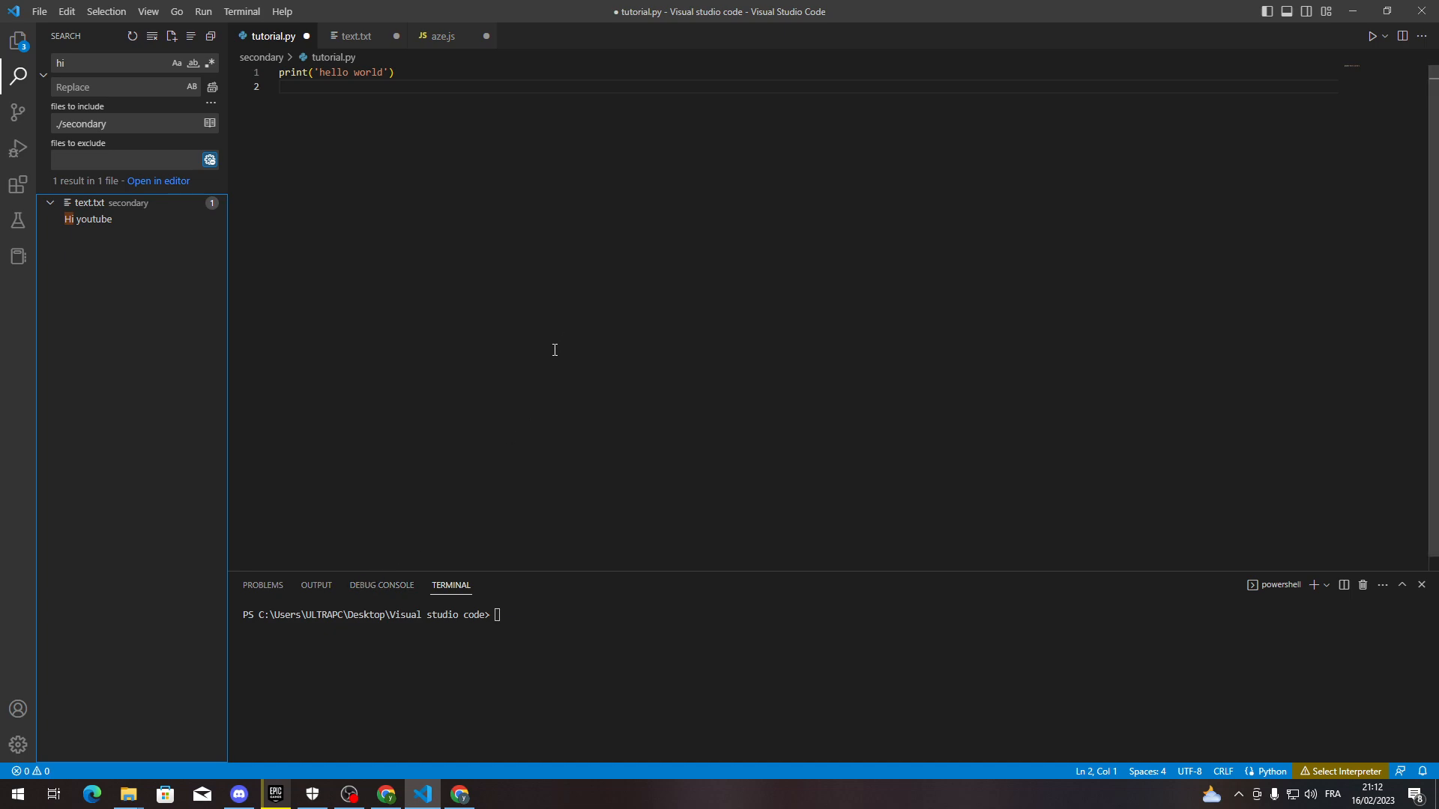
# - Back in Chrome, view Google image results for 'visual studio code' and preview the Tabnine comparison image
pyautogui.click(458, 794)
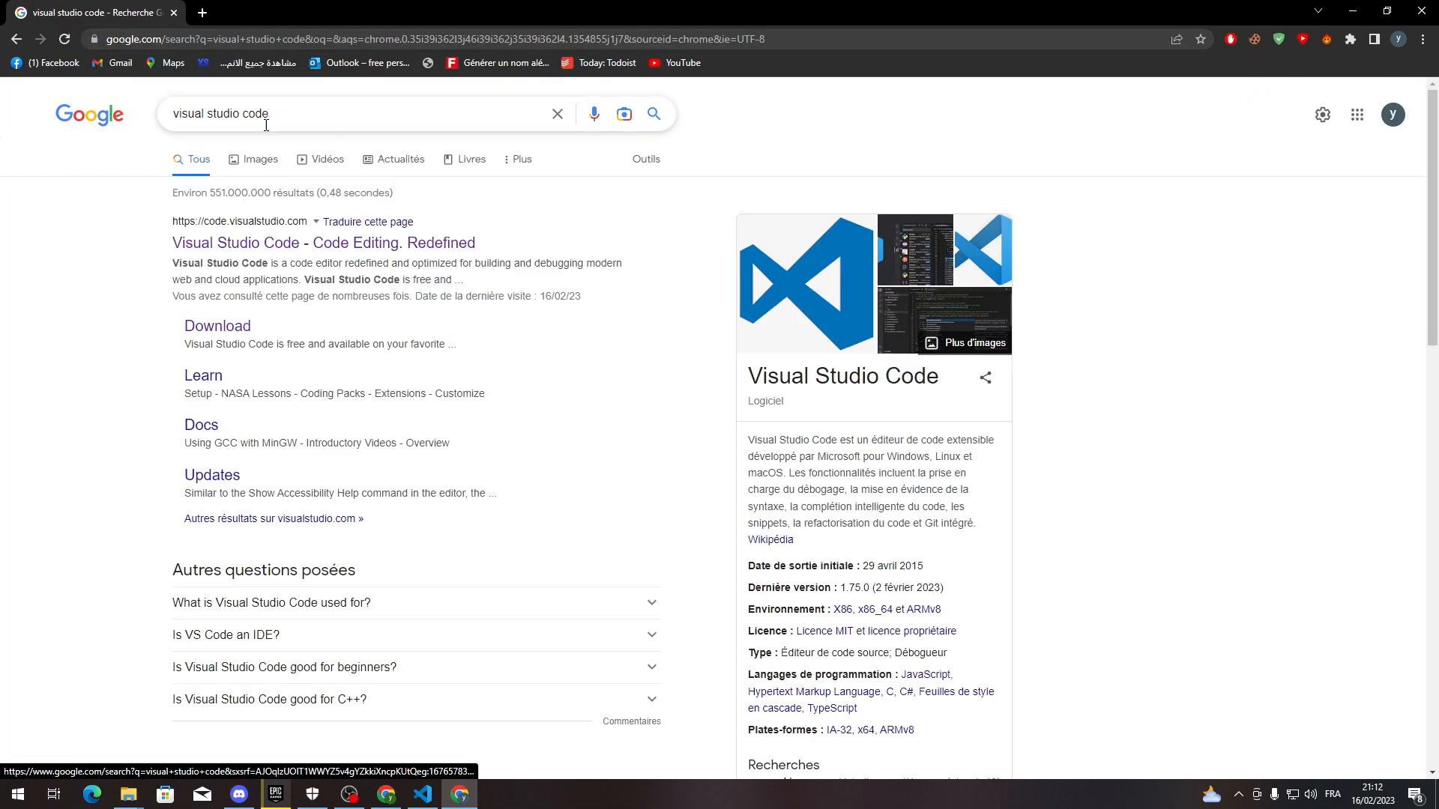
pyautogui.click(261, 159)
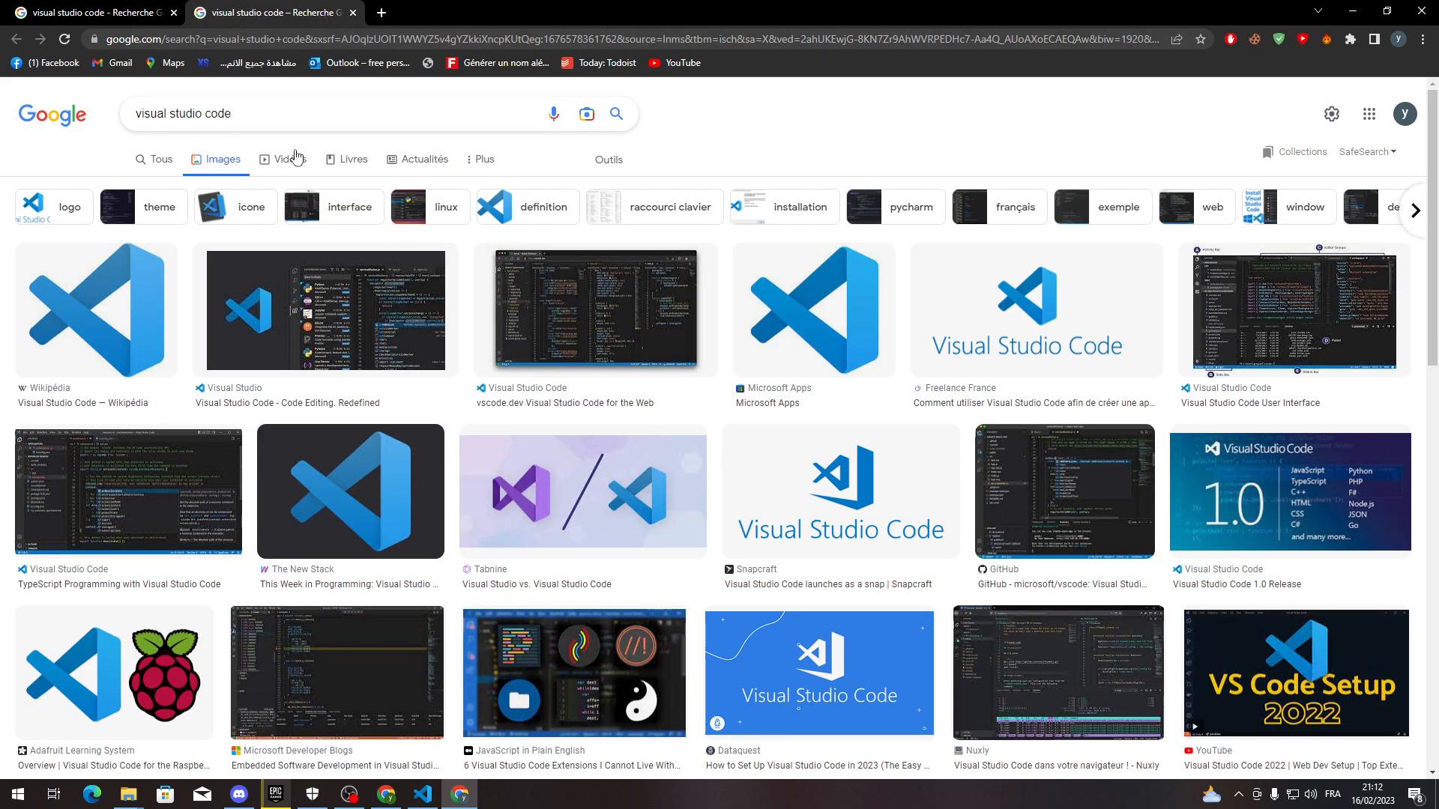
pyautogui.moveTo(573, 478)
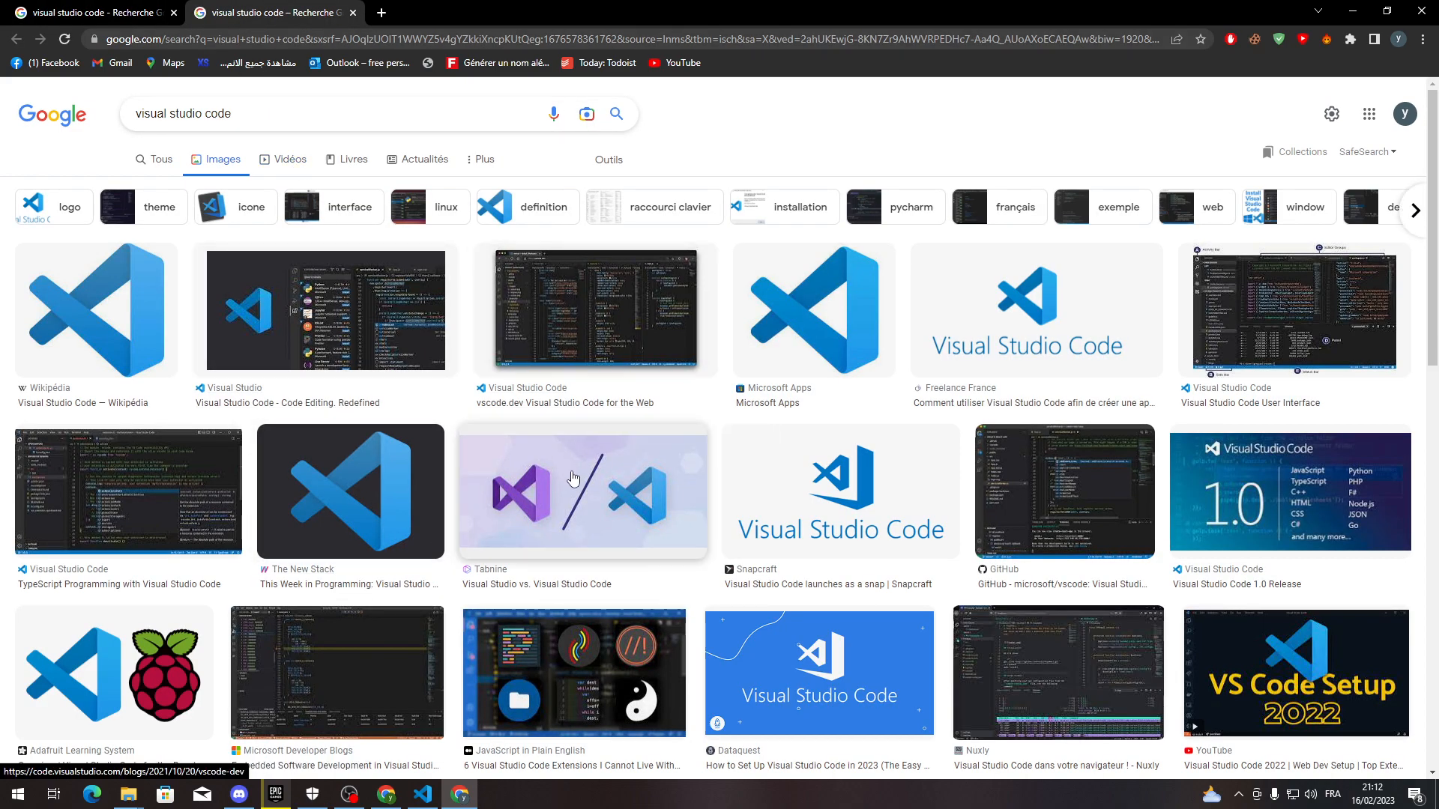
pyautogui.click(582, 491)
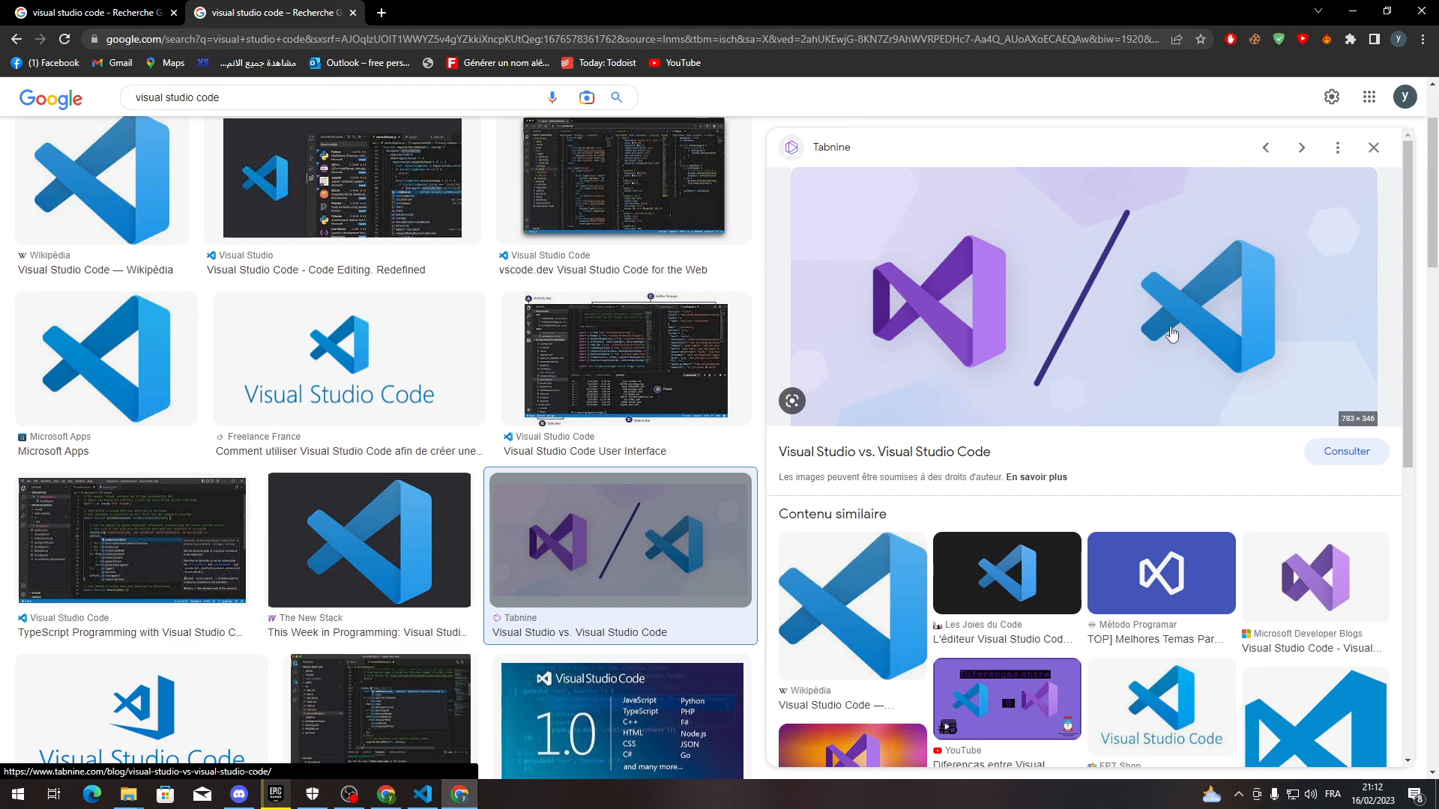
pyautogui.moveTo(1138, 332)
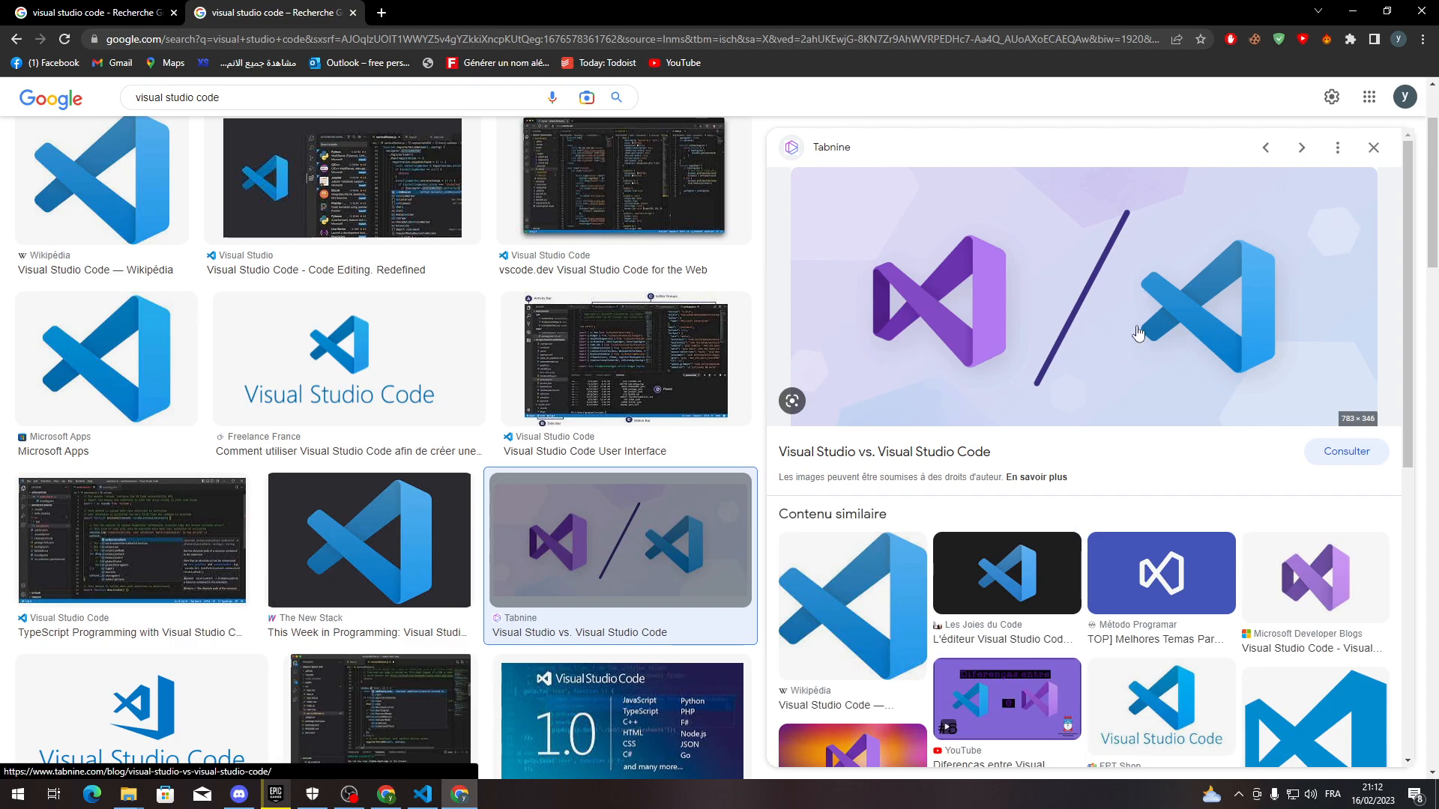
pyautogui.moveTo(952, 462)
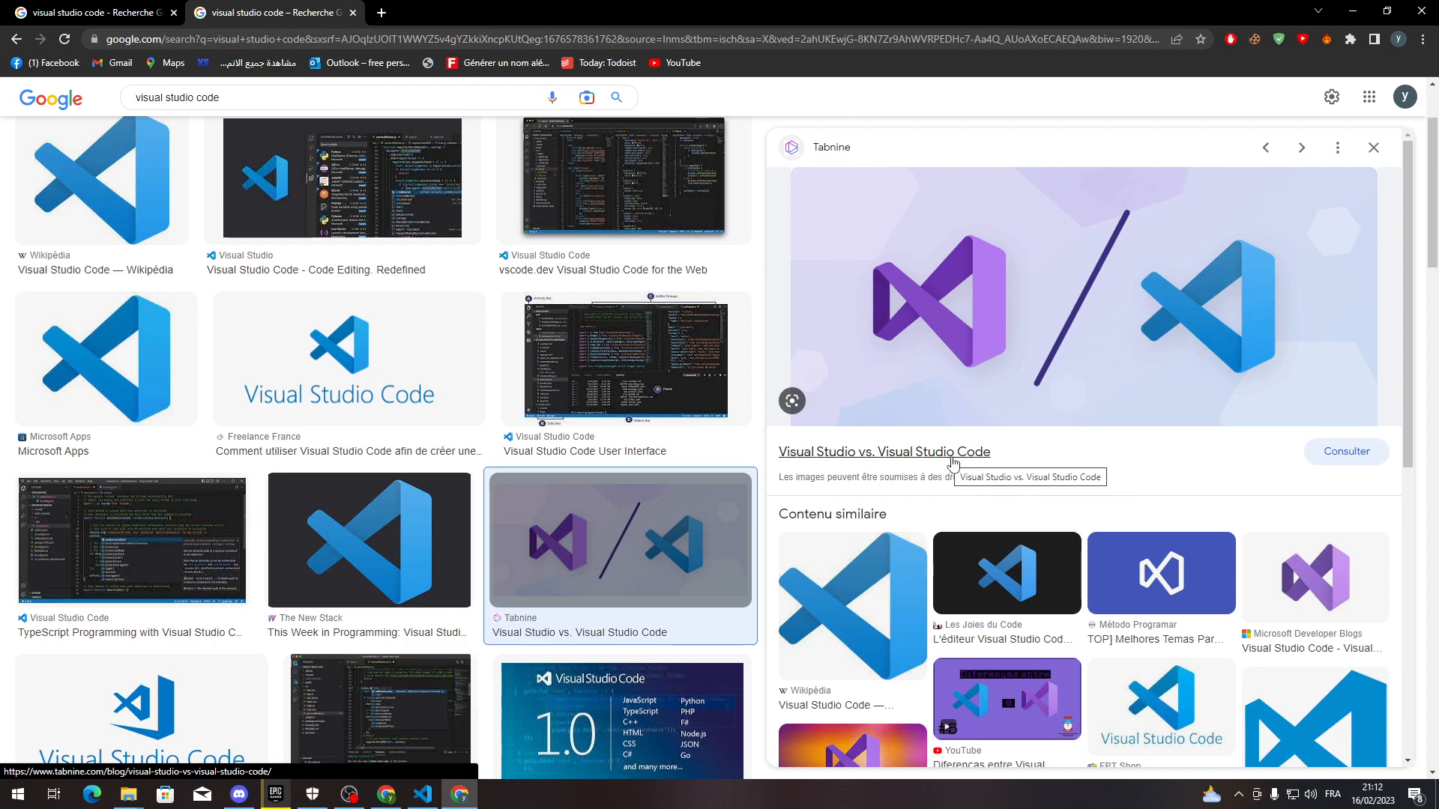
pyautogui.moveTo(851, 309)
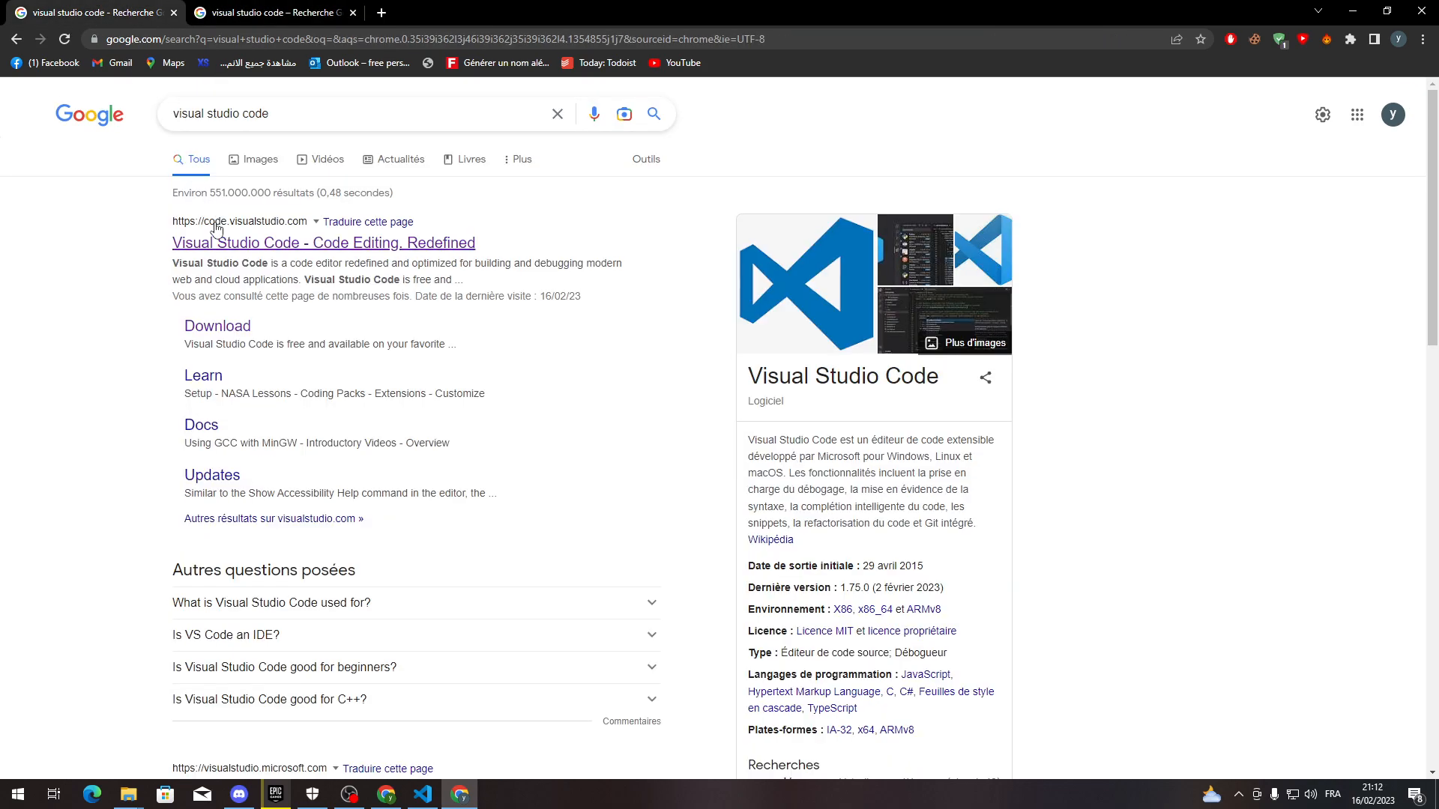
# - Open code.visualstudio.com and show its macOS, Windows x64 and Linux x64 download options
pyautogui.click(323, 243)
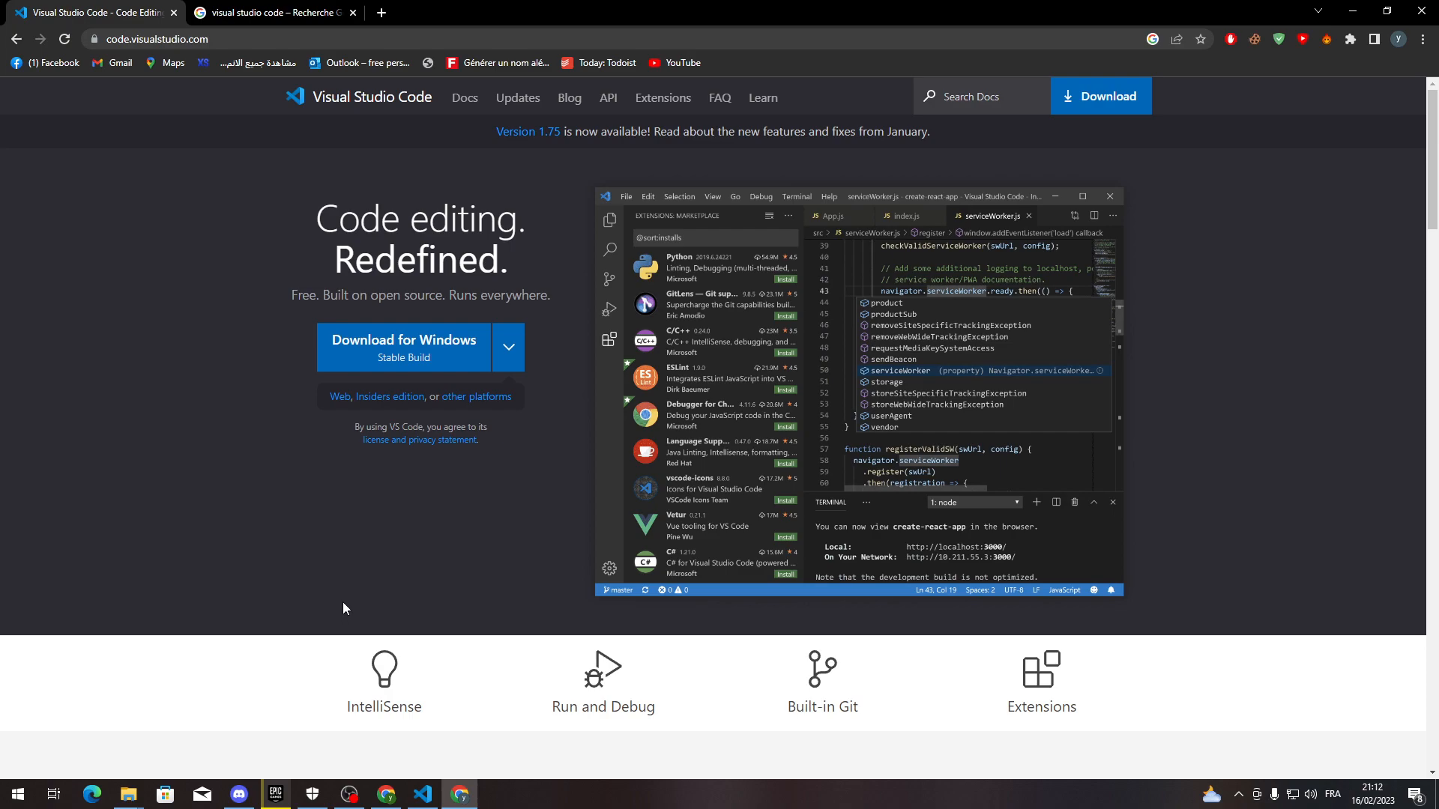
pyautogui.moveTo(332, 240)
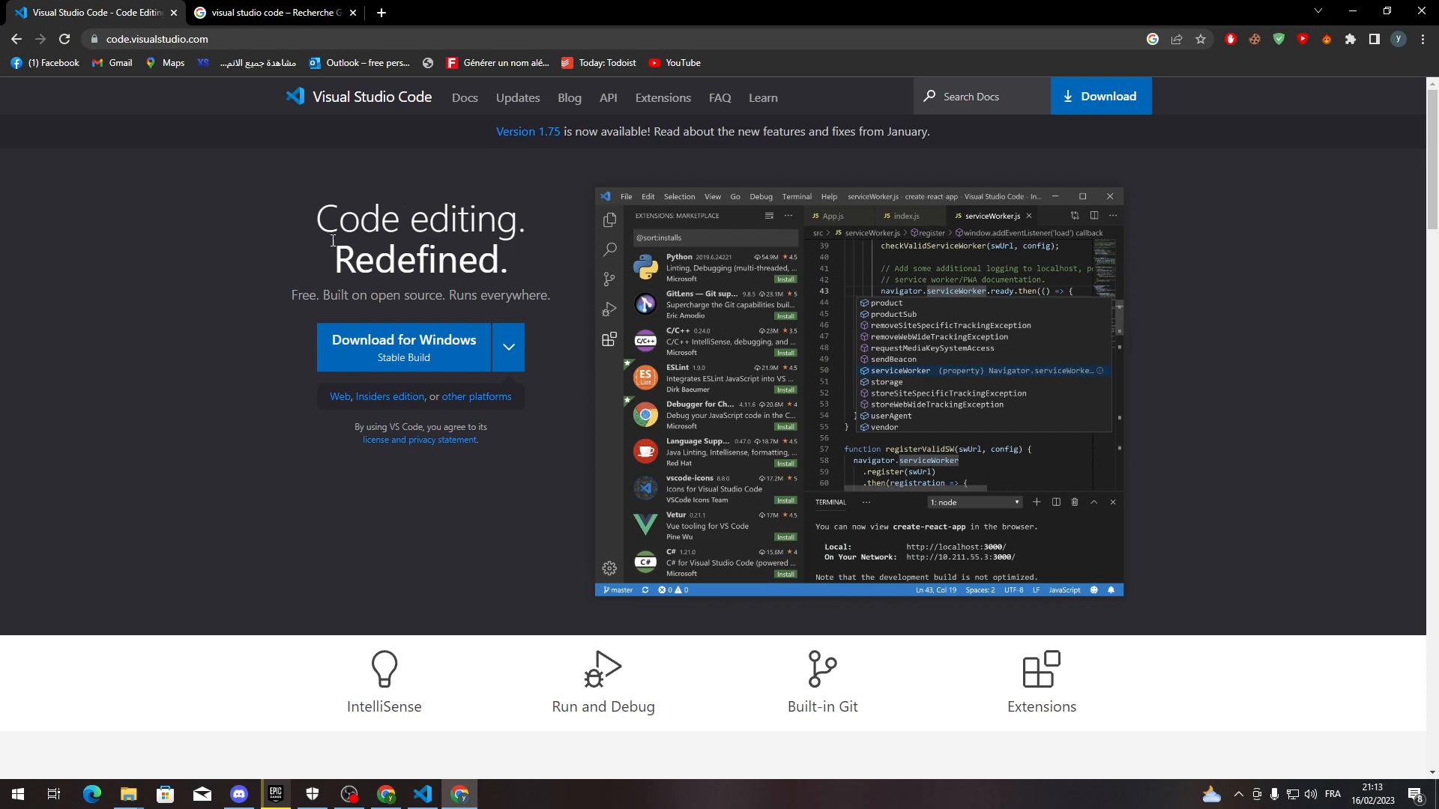
pyautogui.moveTo(507, 347)
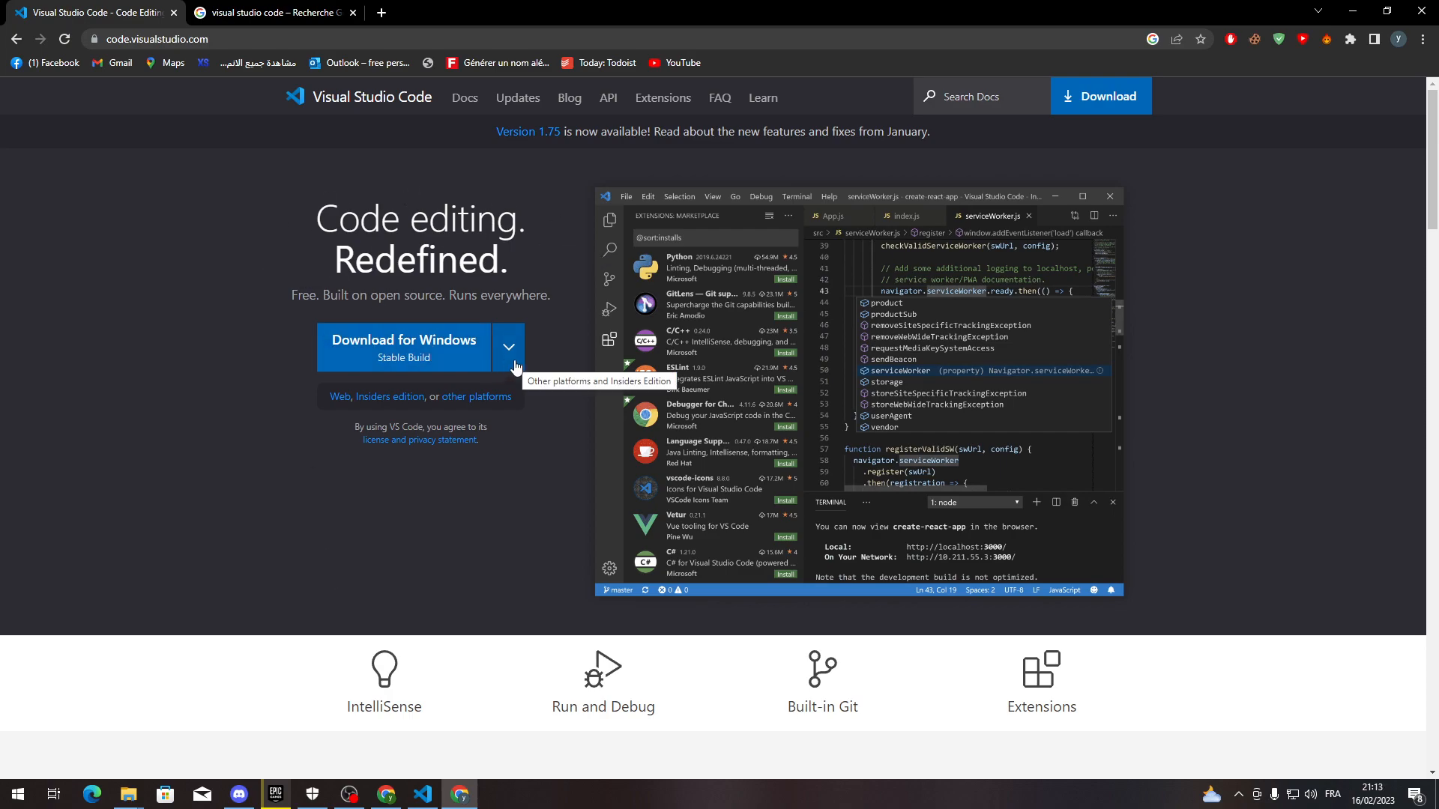
pyautogui.moveTo(217, 662)
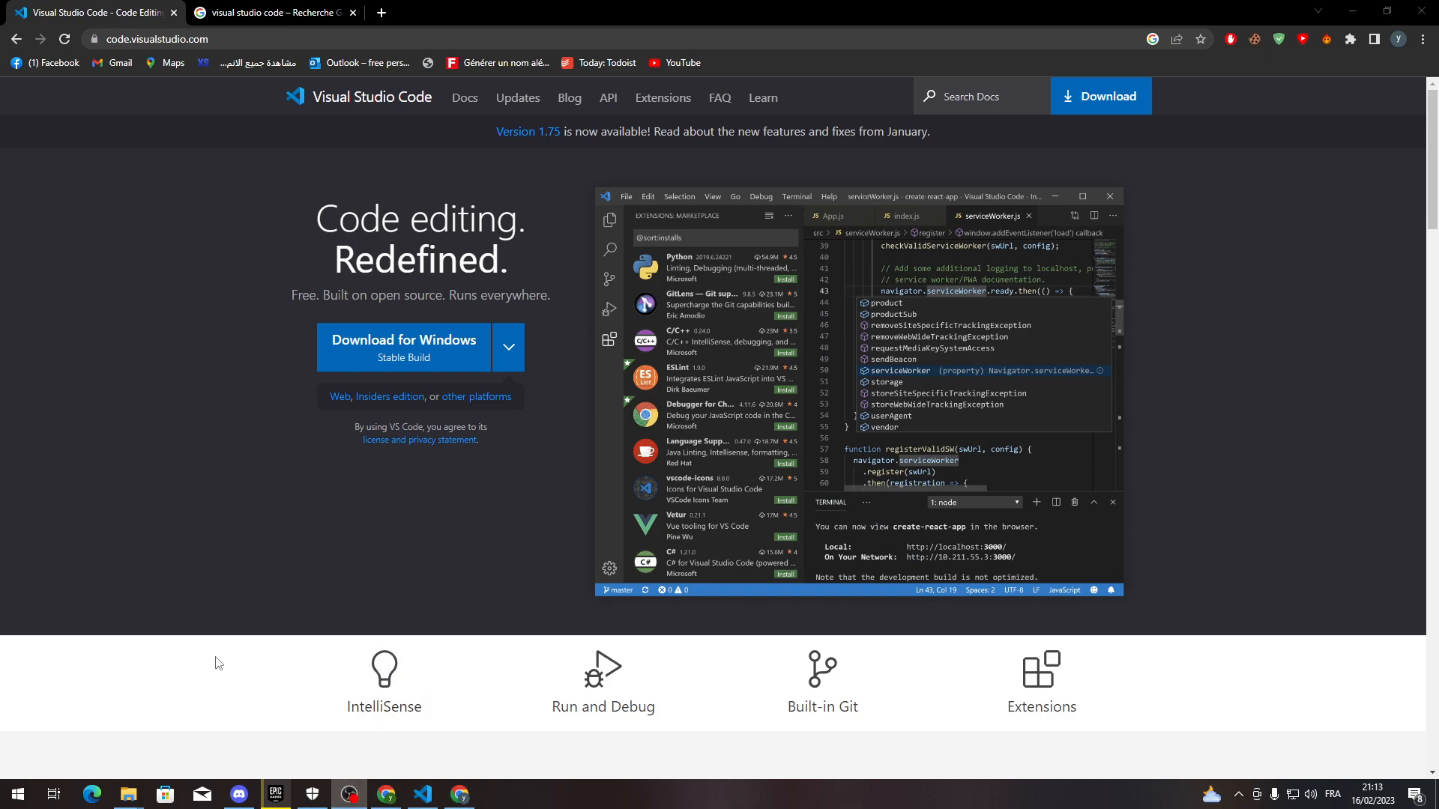
pyautogui.click(506, 347)
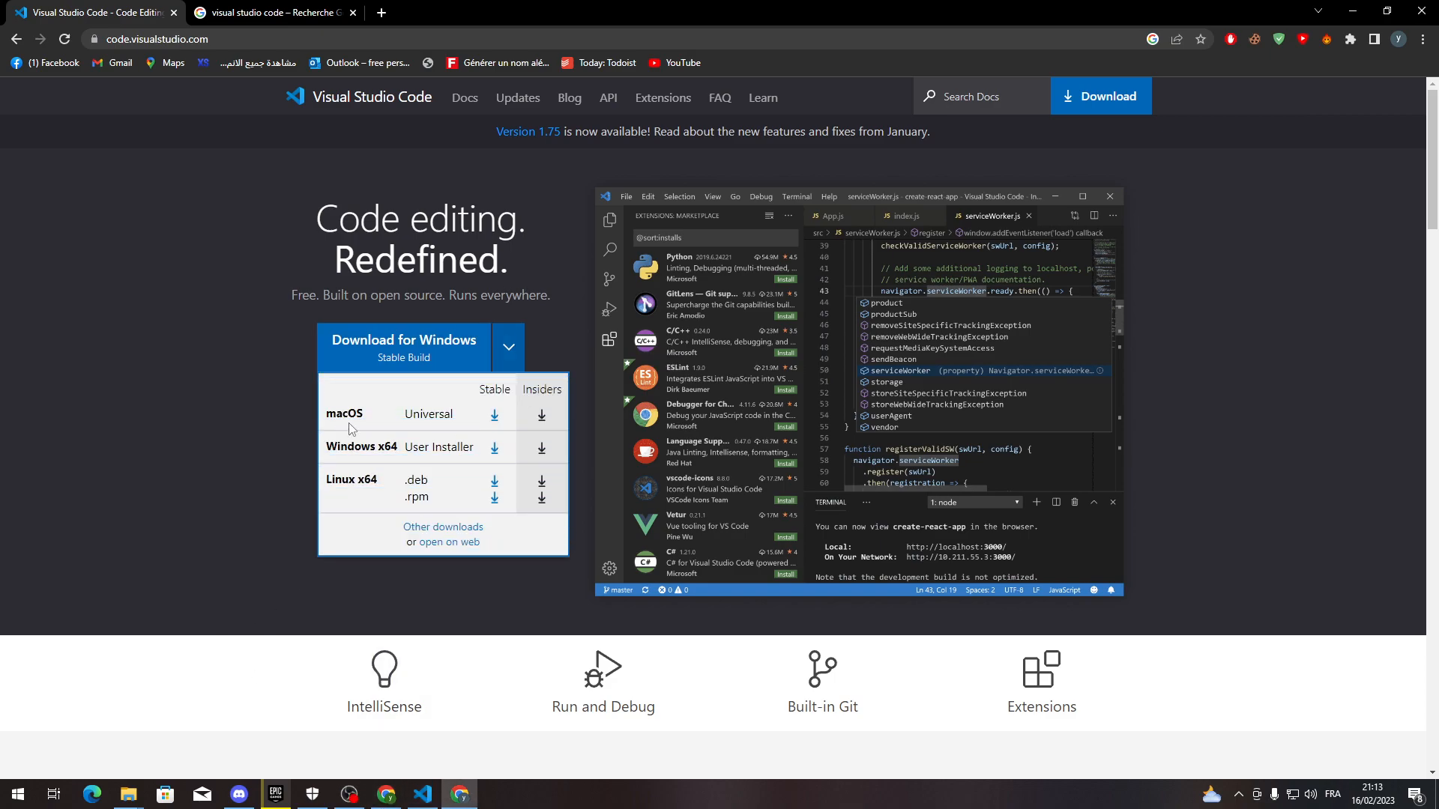
pyautogui.moveTo(494, 414)
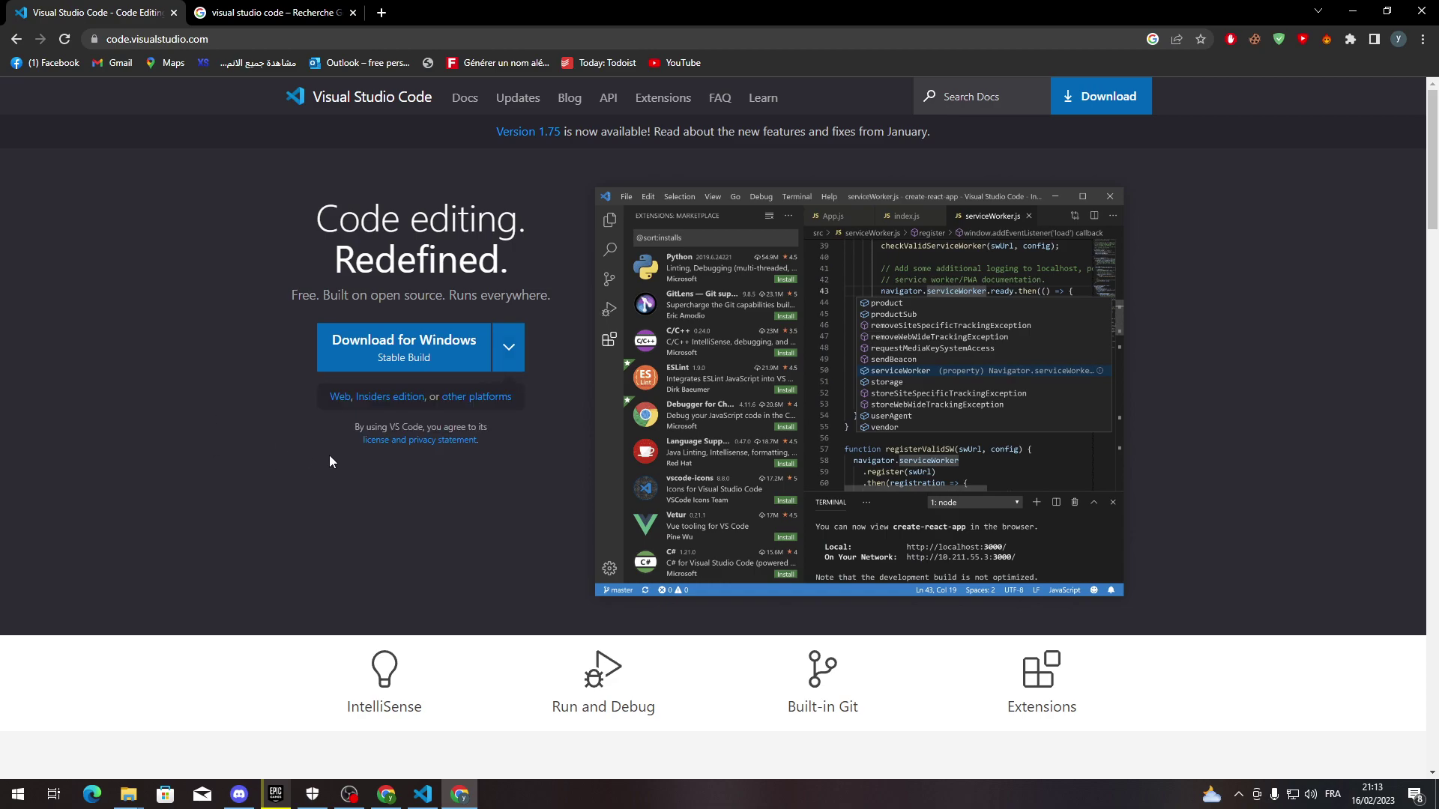
pyautogui.moveTo(338, 411)
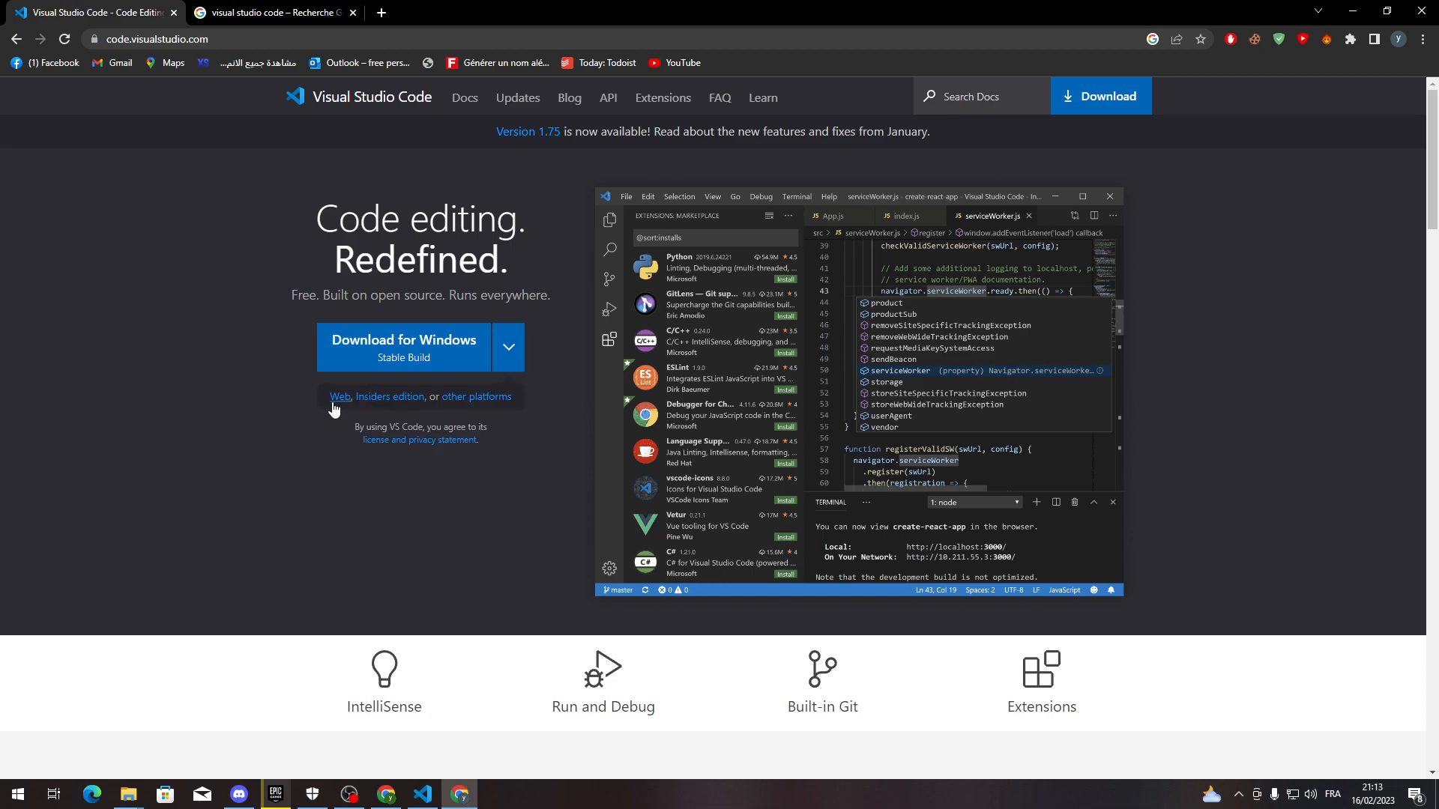
pyautogui.moveTo(225, 492)
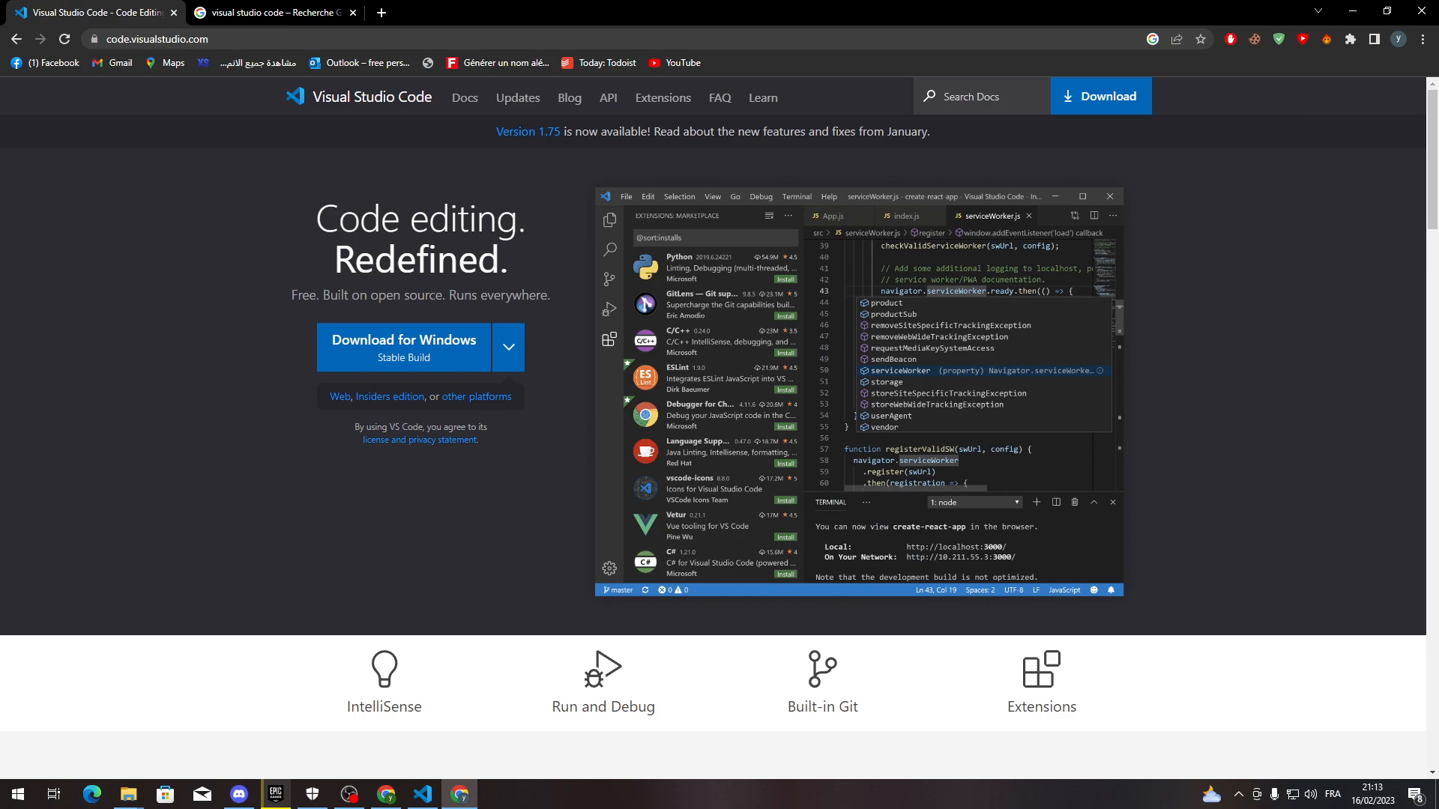
pyautogui.moveTo(422, 747)
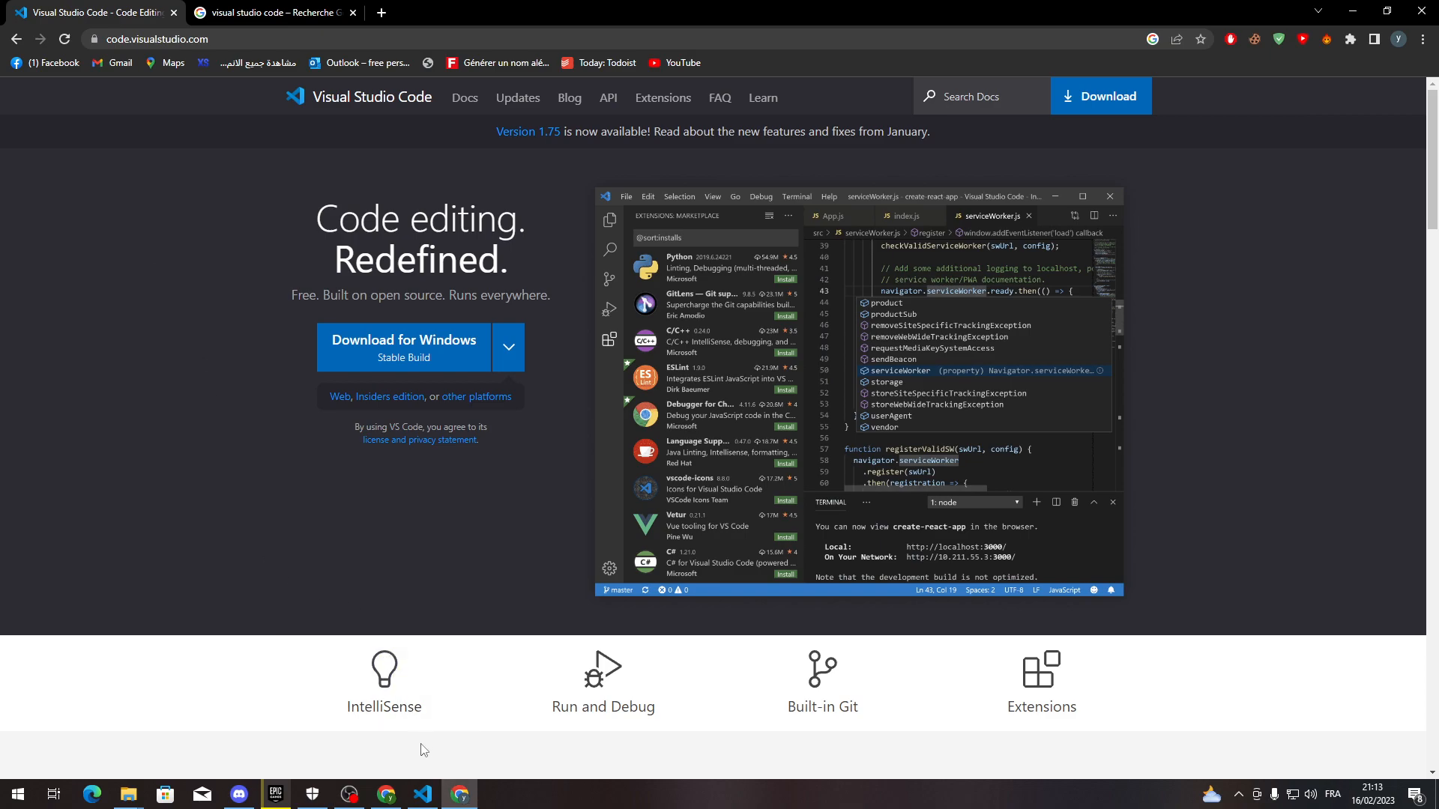
# - In VS Code, close the text.txt and aze.js tabs and show the Explorer file list
pyautogui.click(421, 794)
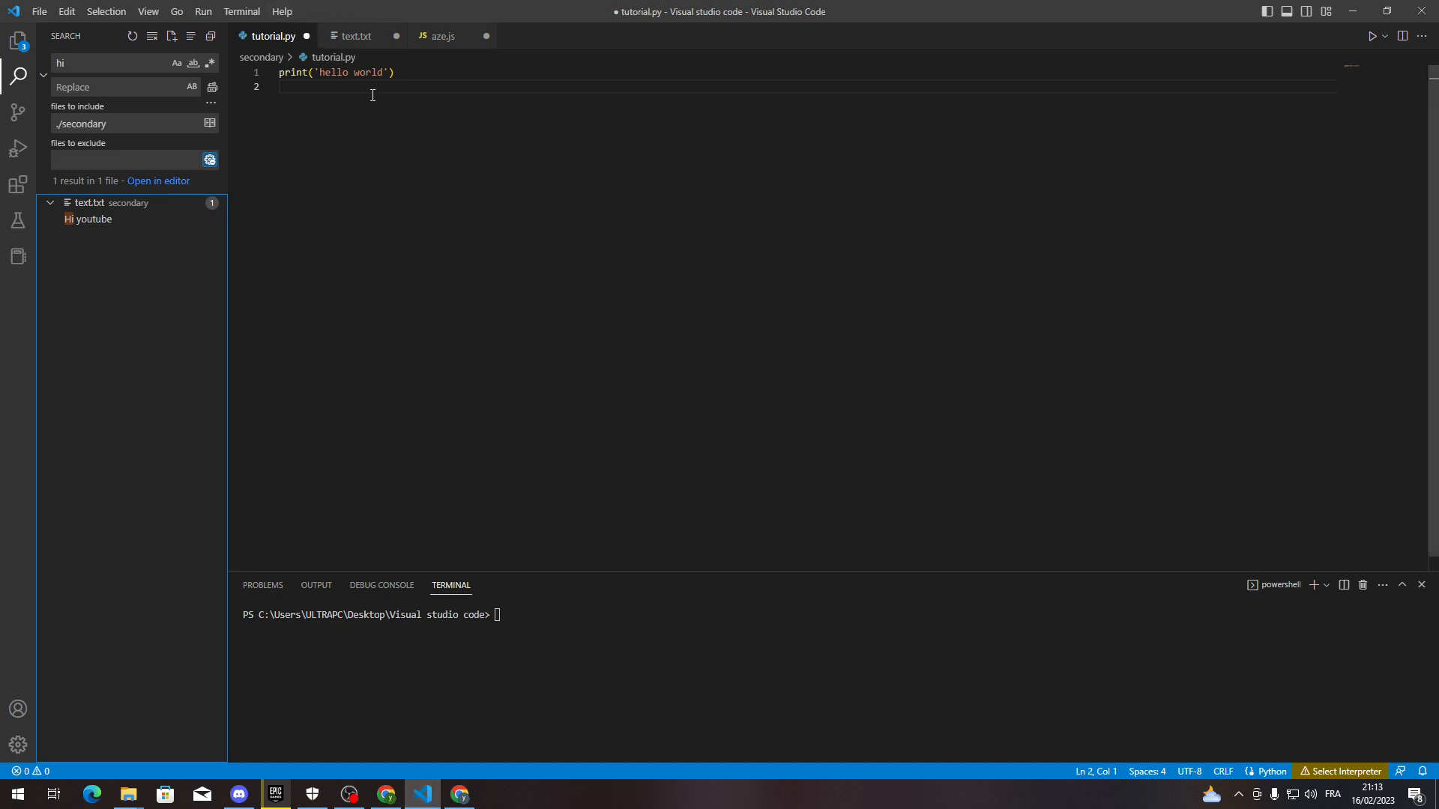
pyautogui.click(396, 36)
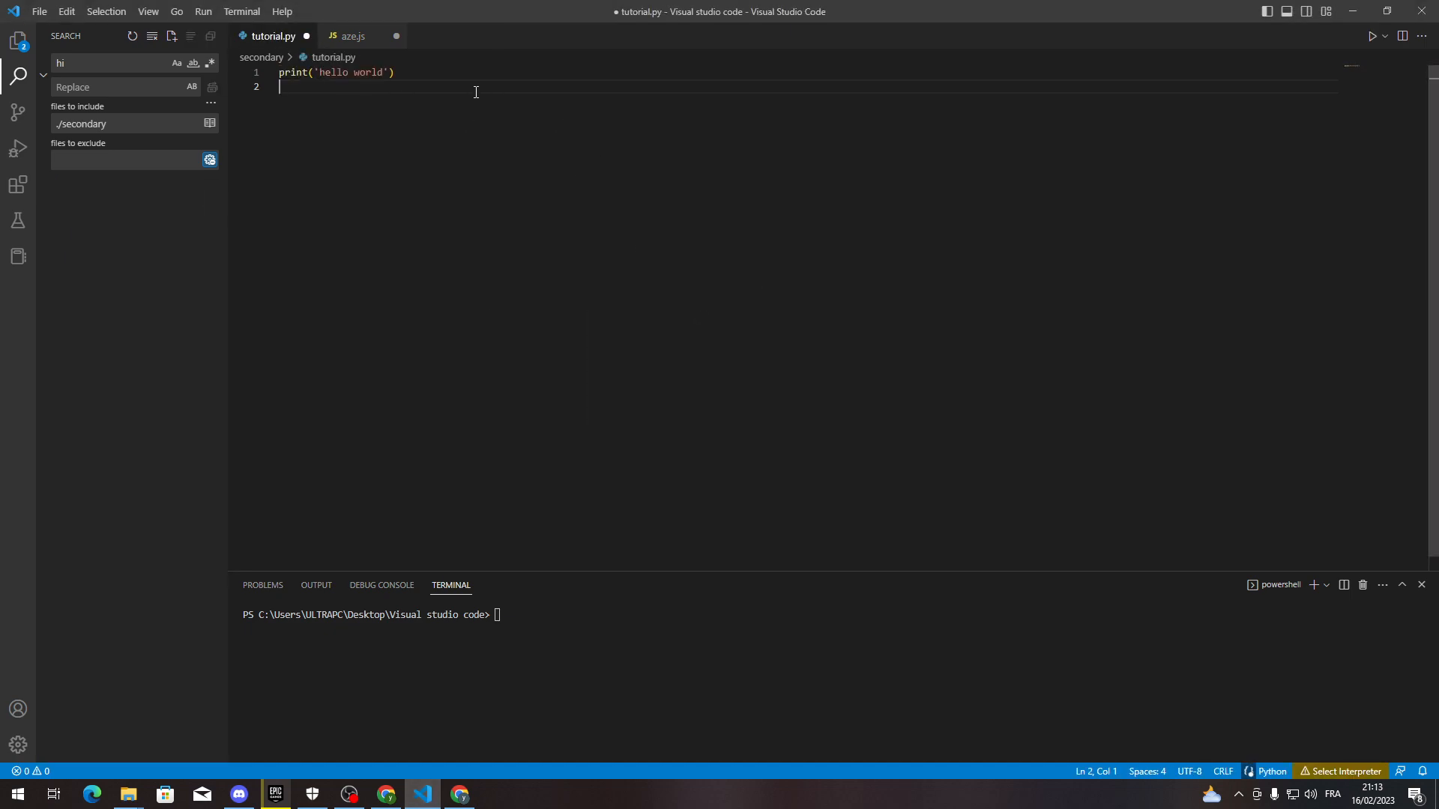
pyautogui.click(396, 36)
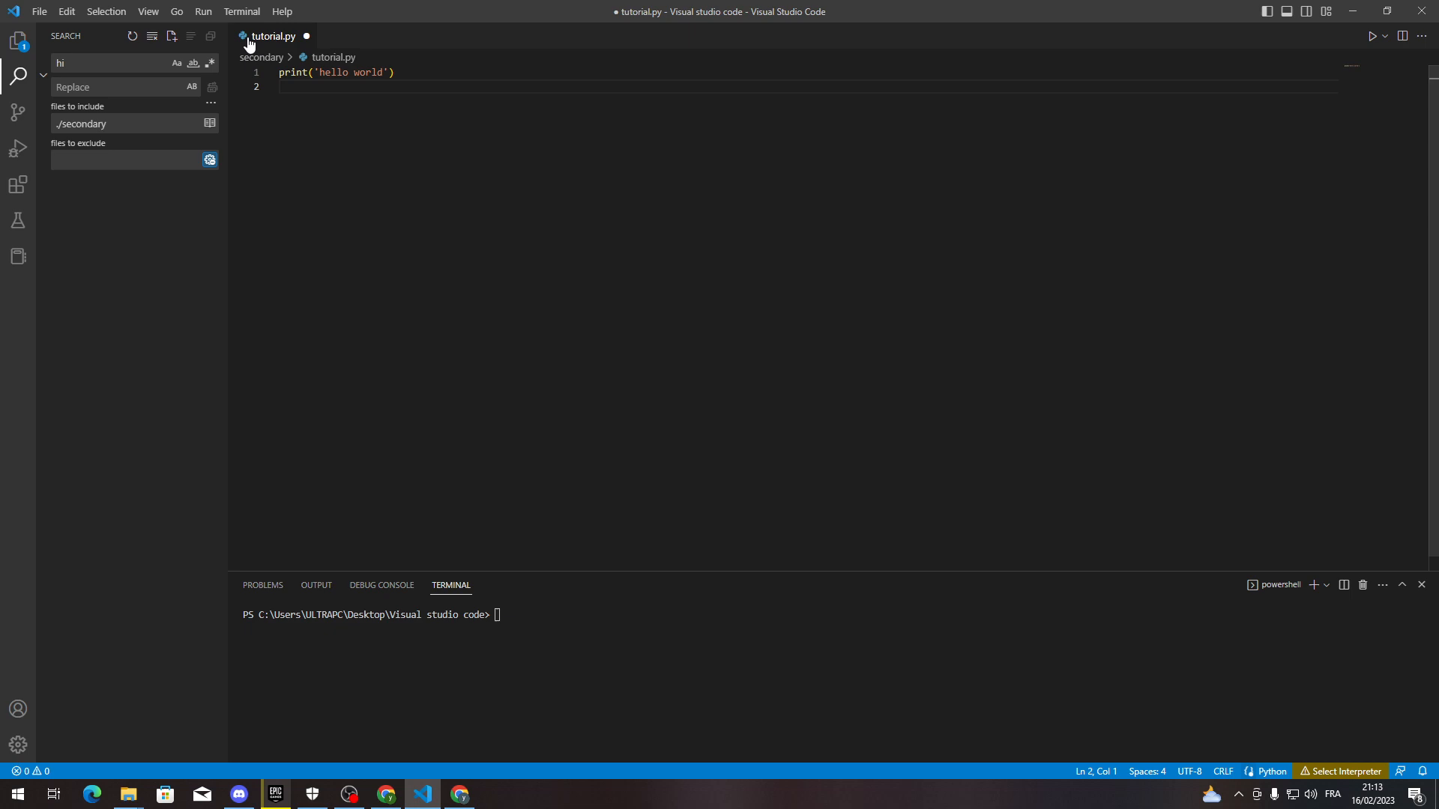
pyautogui.click(17, 41)
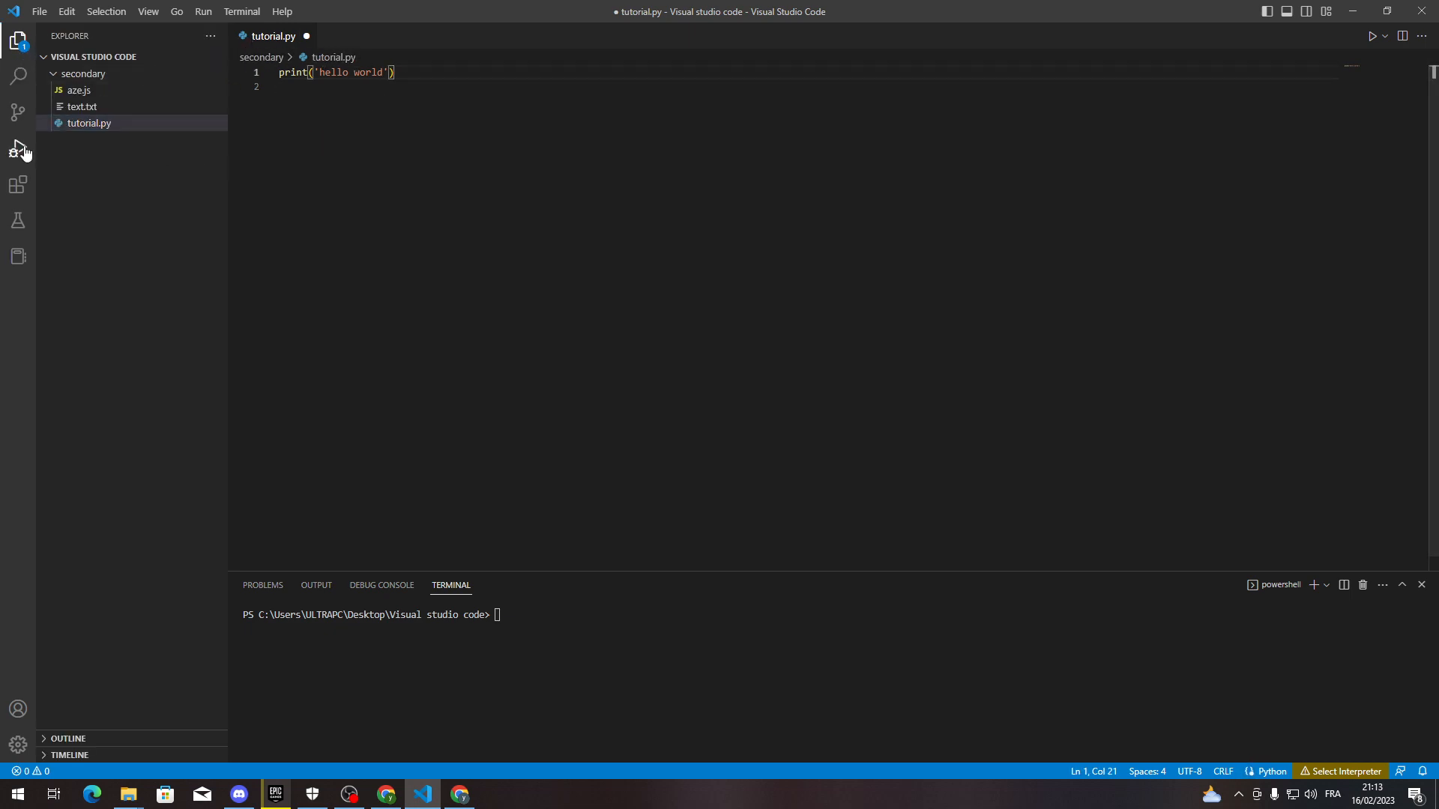
# - Run and Debug tutorial.py, then follow the Select Python Interpreter prompt to the Store
pyautogui.click(18, 148)
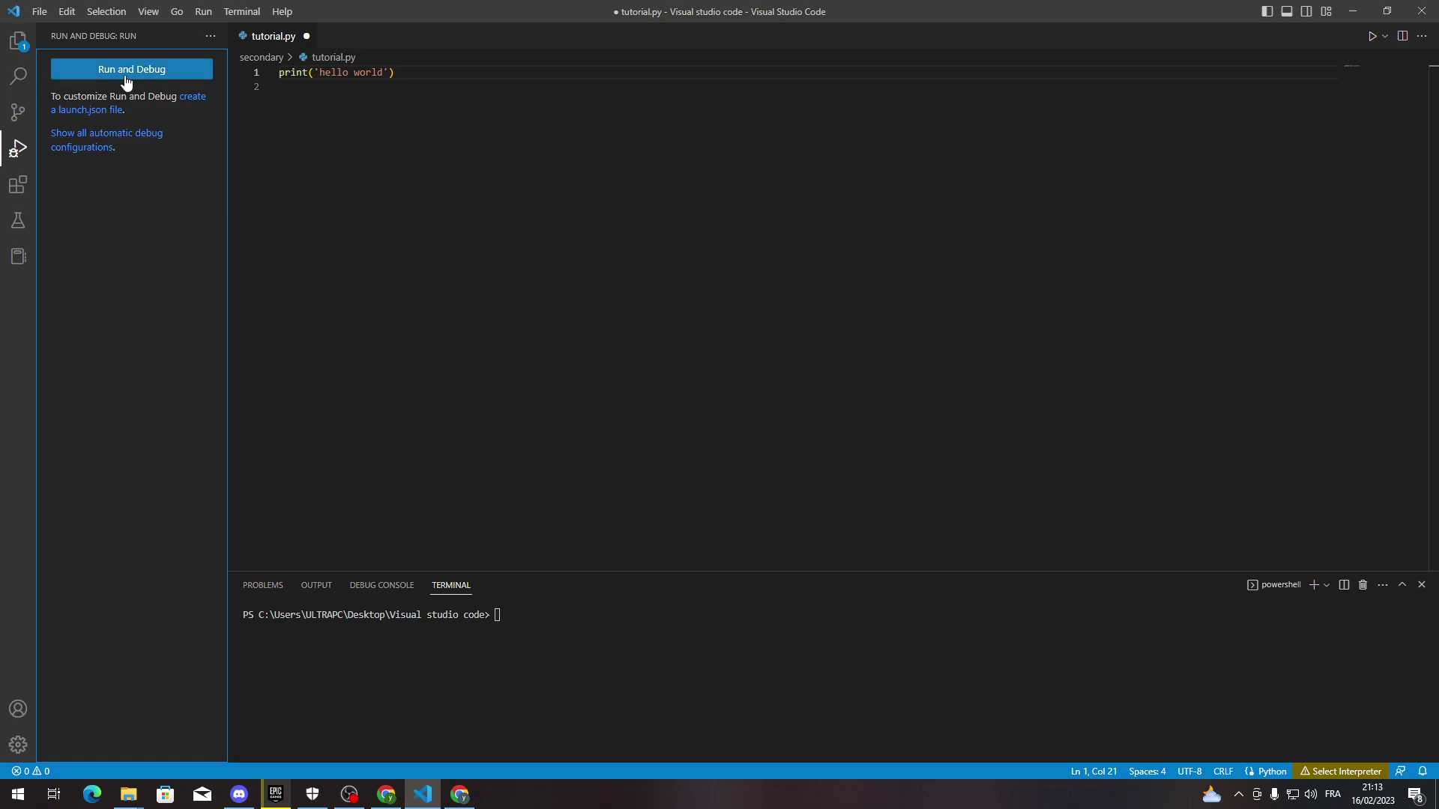
pyautogui.click(131, 69)
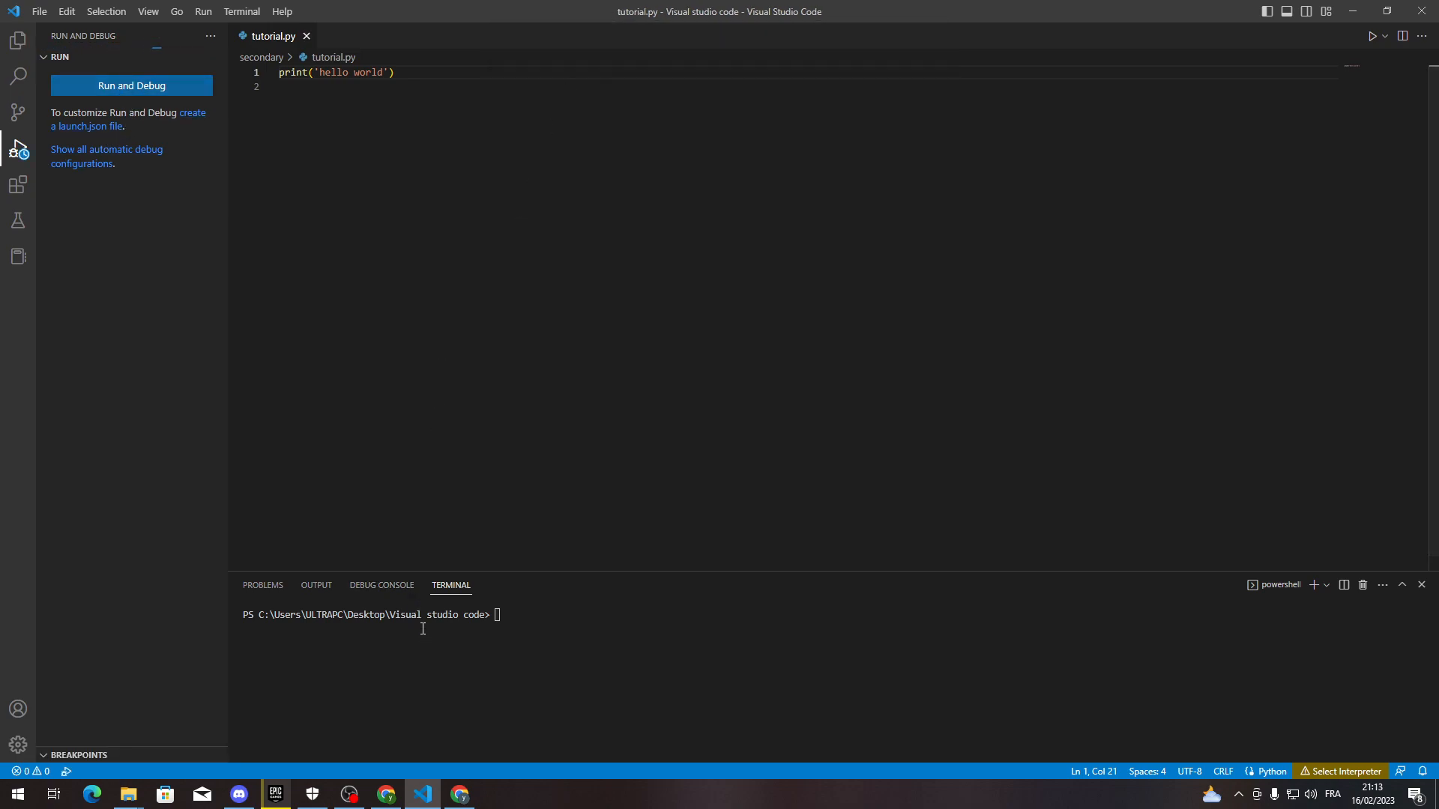
pyautogui.click(131, 85)
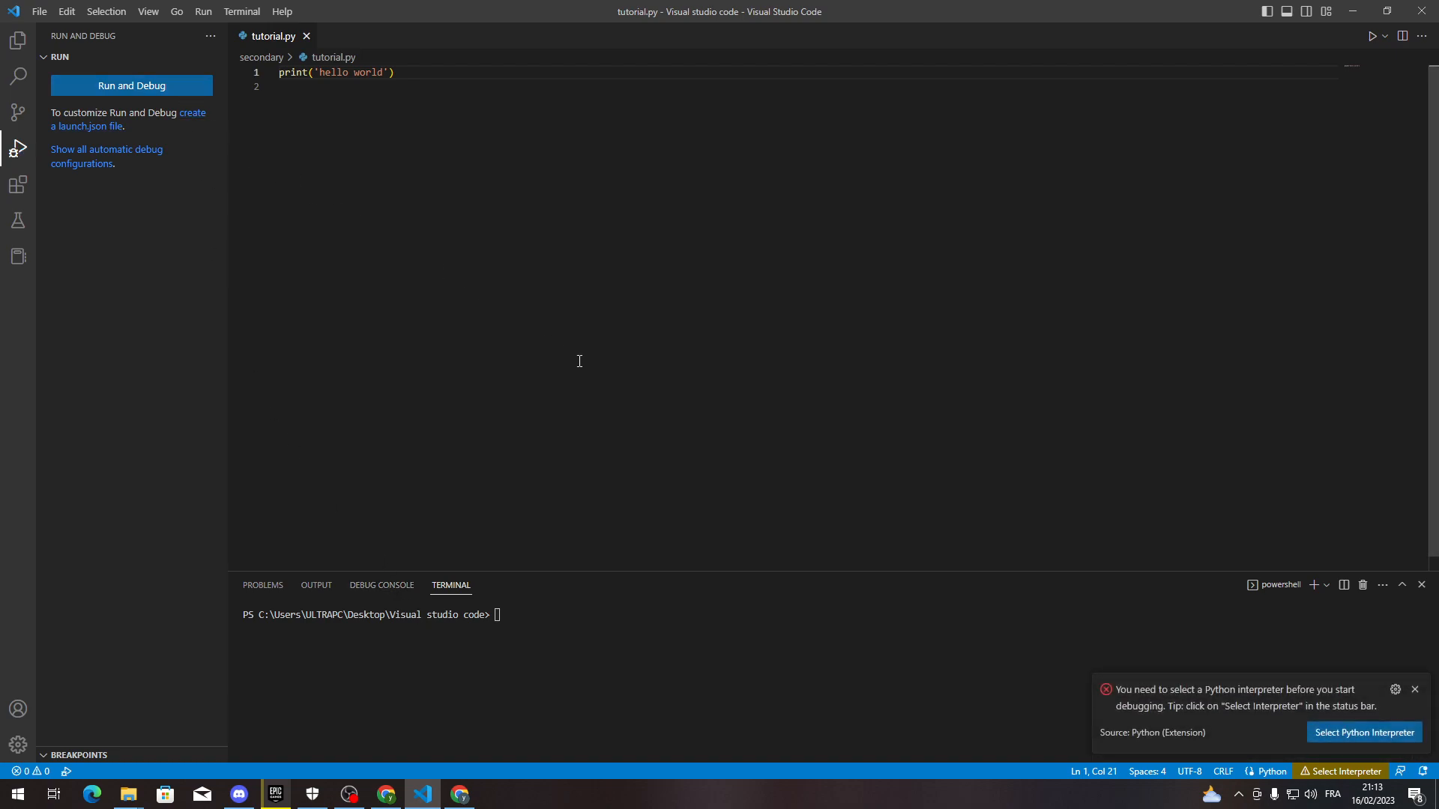
pyautogui.click(1362, 733)
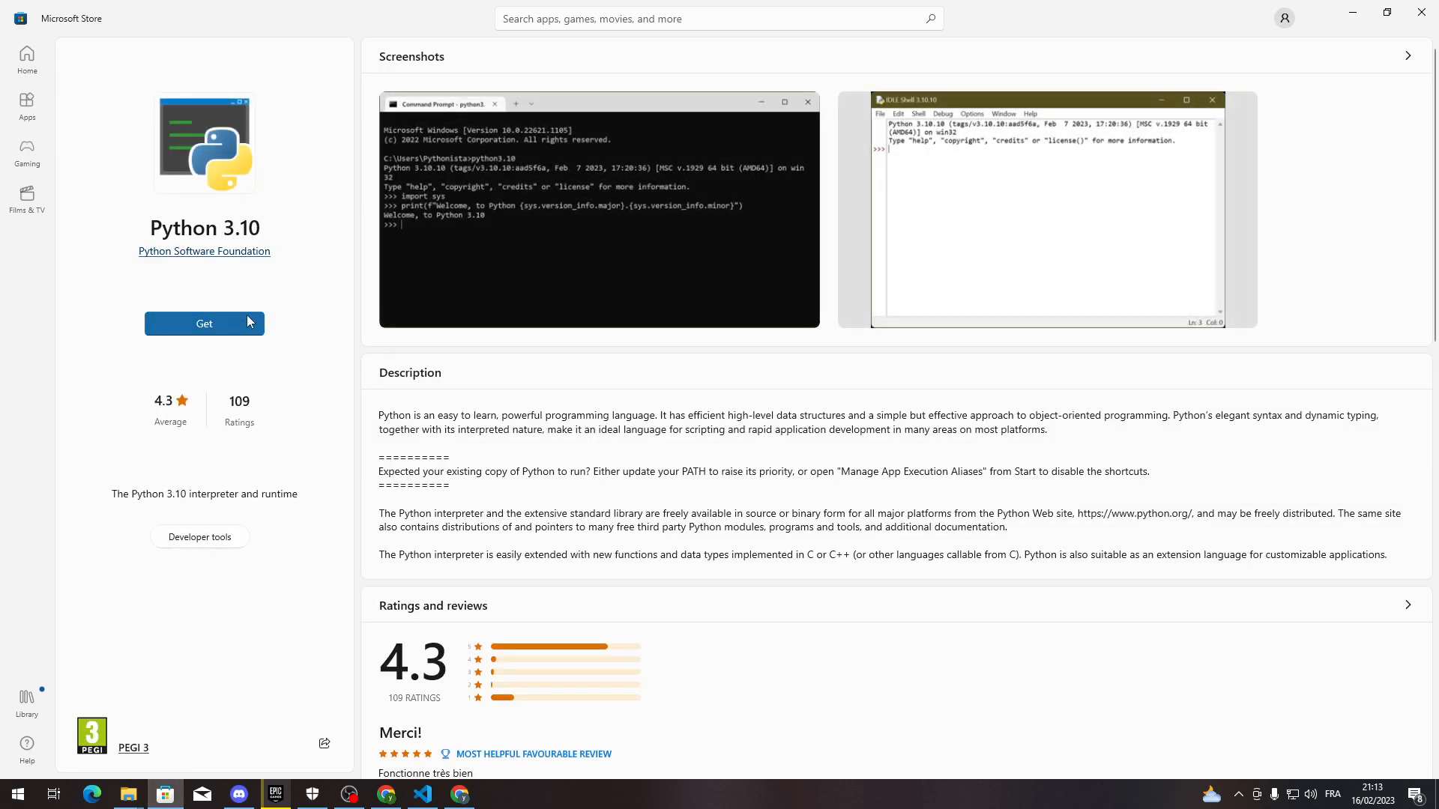
# - Get Python 3.10 from Microsoft Store, then switch back to VS Code
pyautogui.click(204, 323)
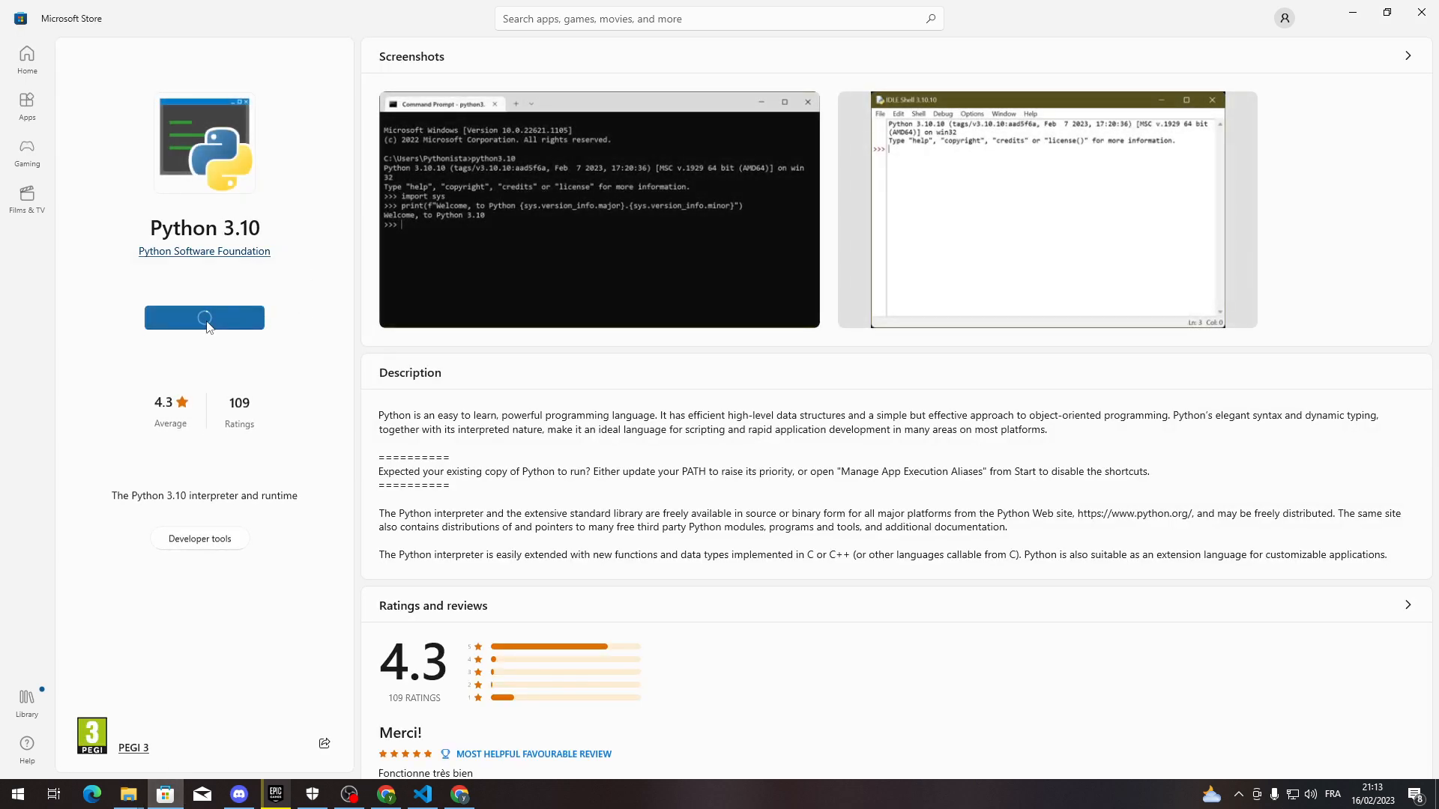
pyautogui.click(421, 795)
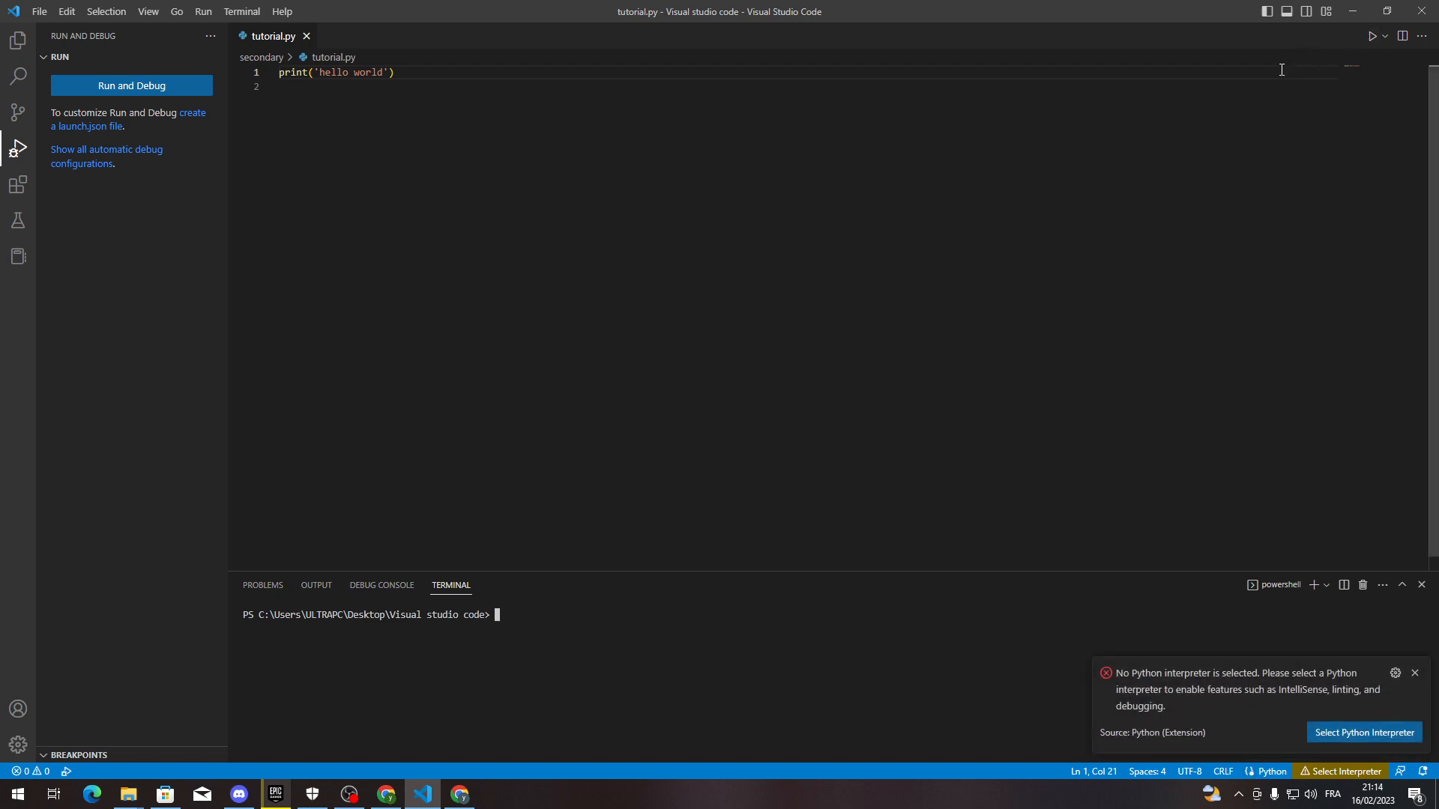
pyautogui.moveTo(382, 631)
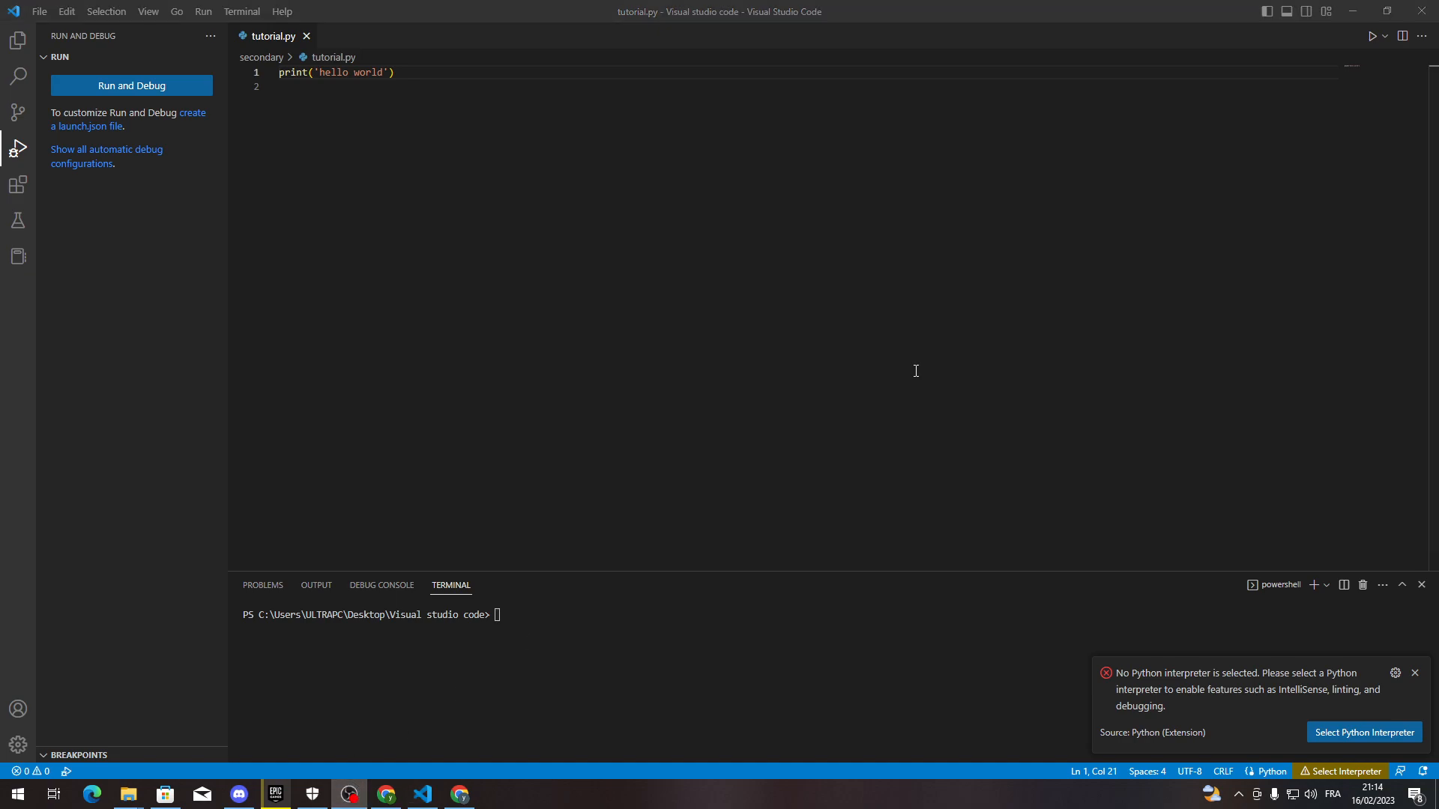
pyautogui.moveTo(1372, 30)
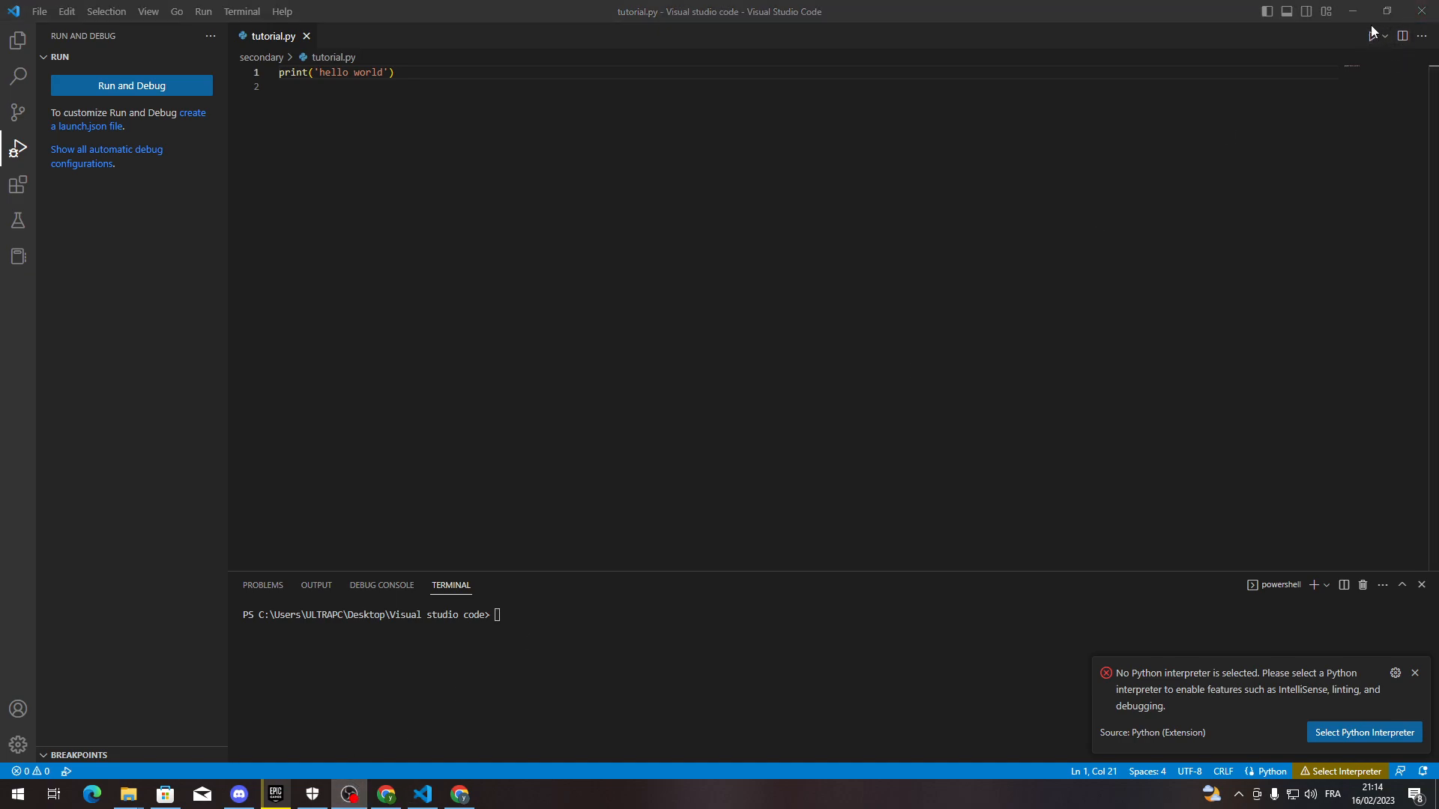
pyautogui.moveTo(1368, 36)
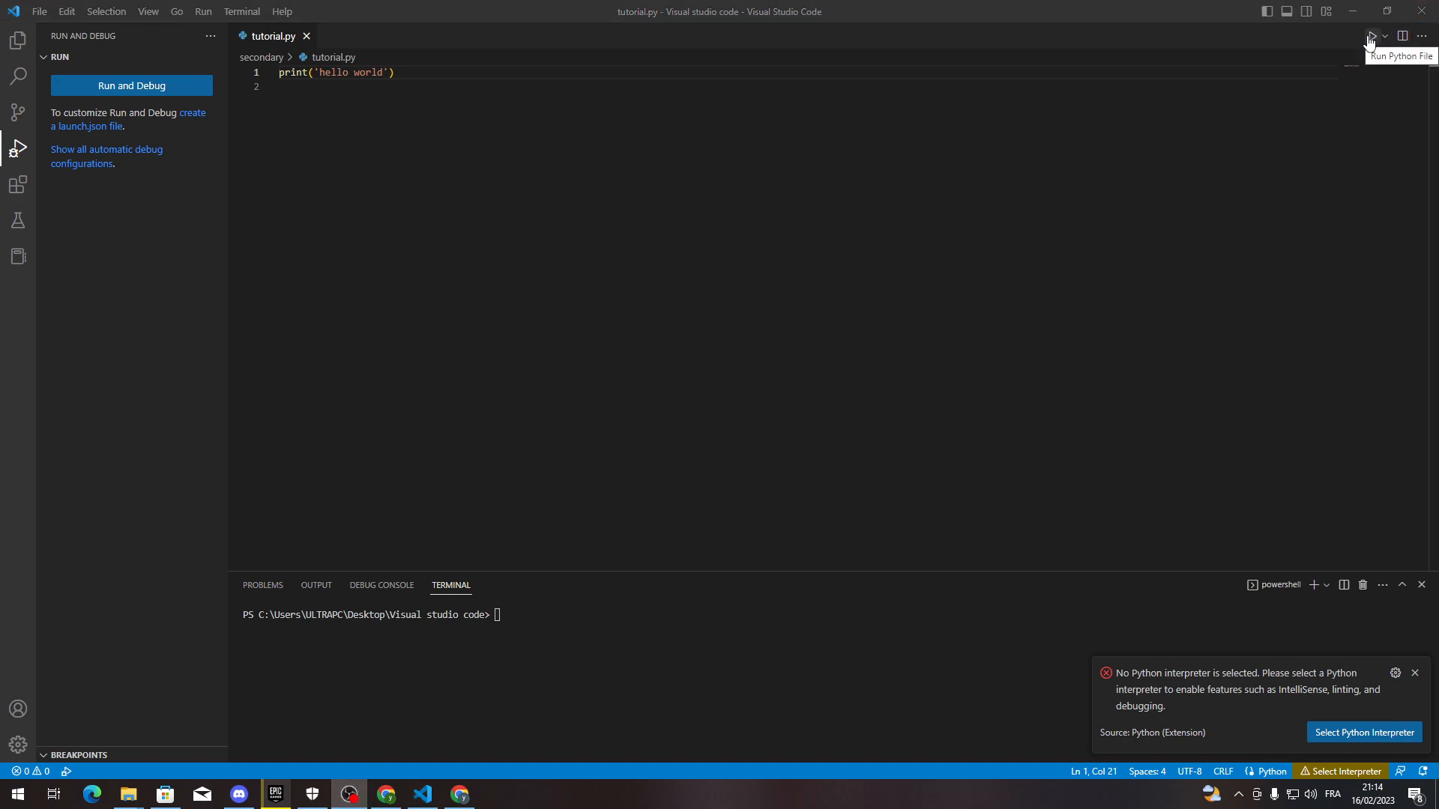
pyautogui.moveTo(1423, 11)
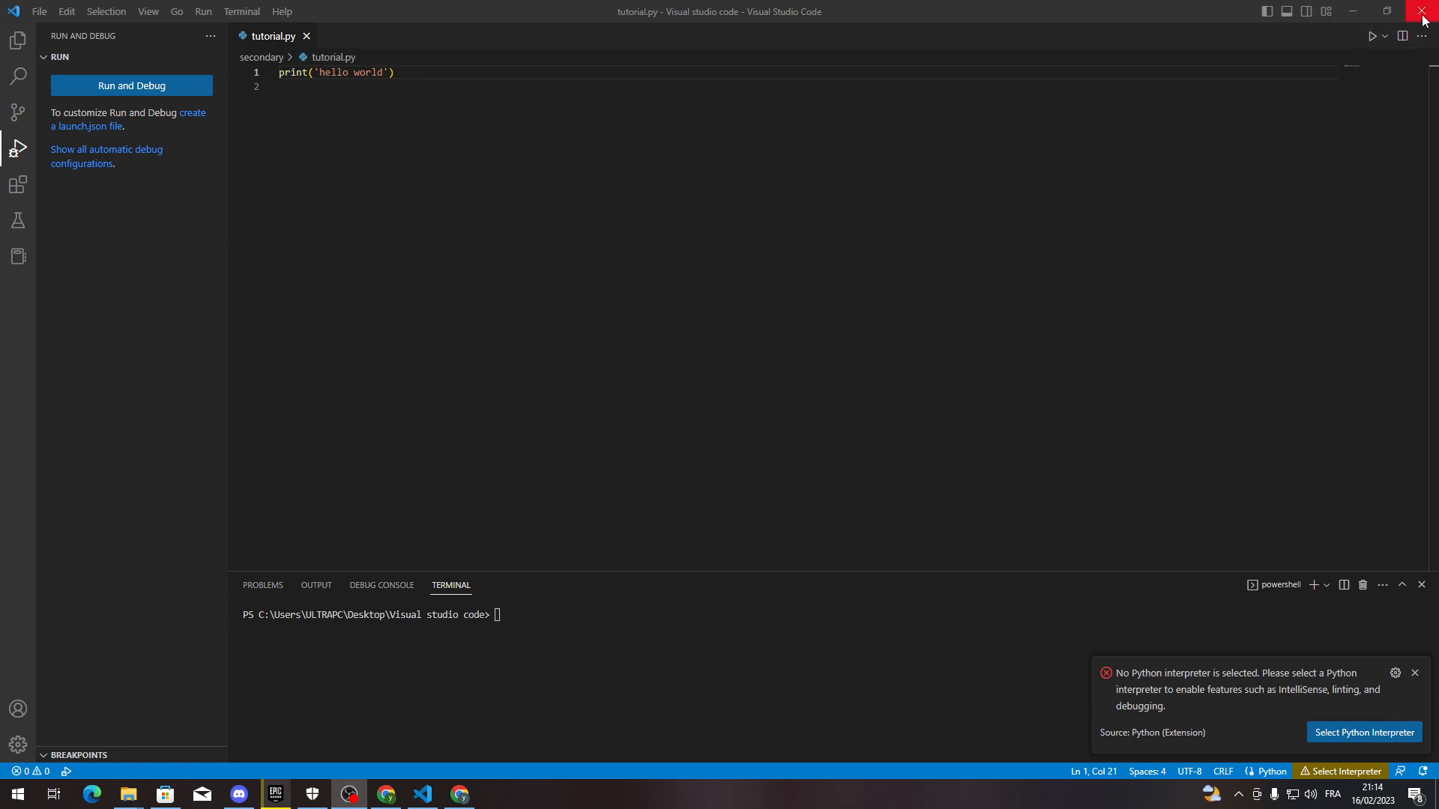
pyautogui.moveTo(1370, 36)
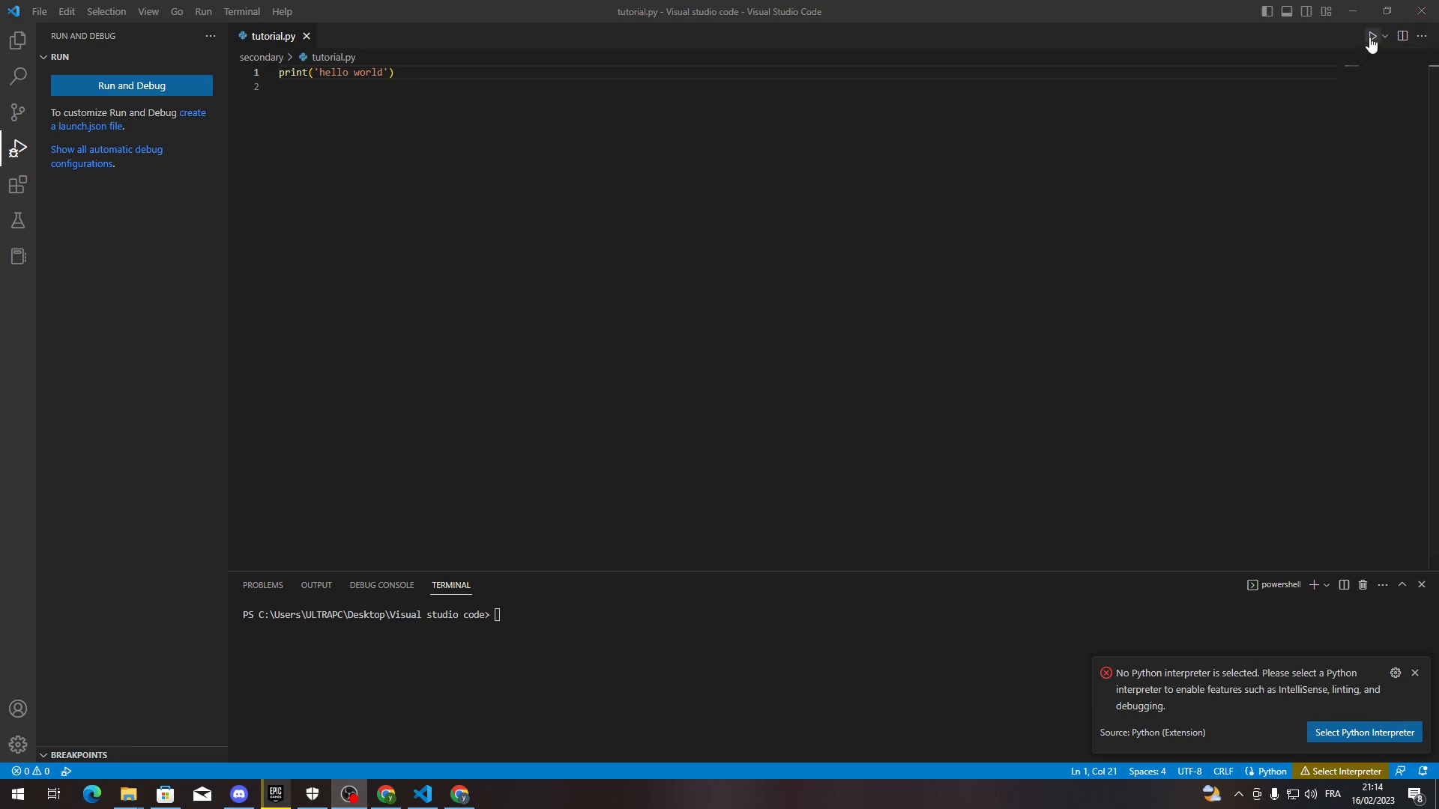
pyautogui.moveTo(1370, 36)
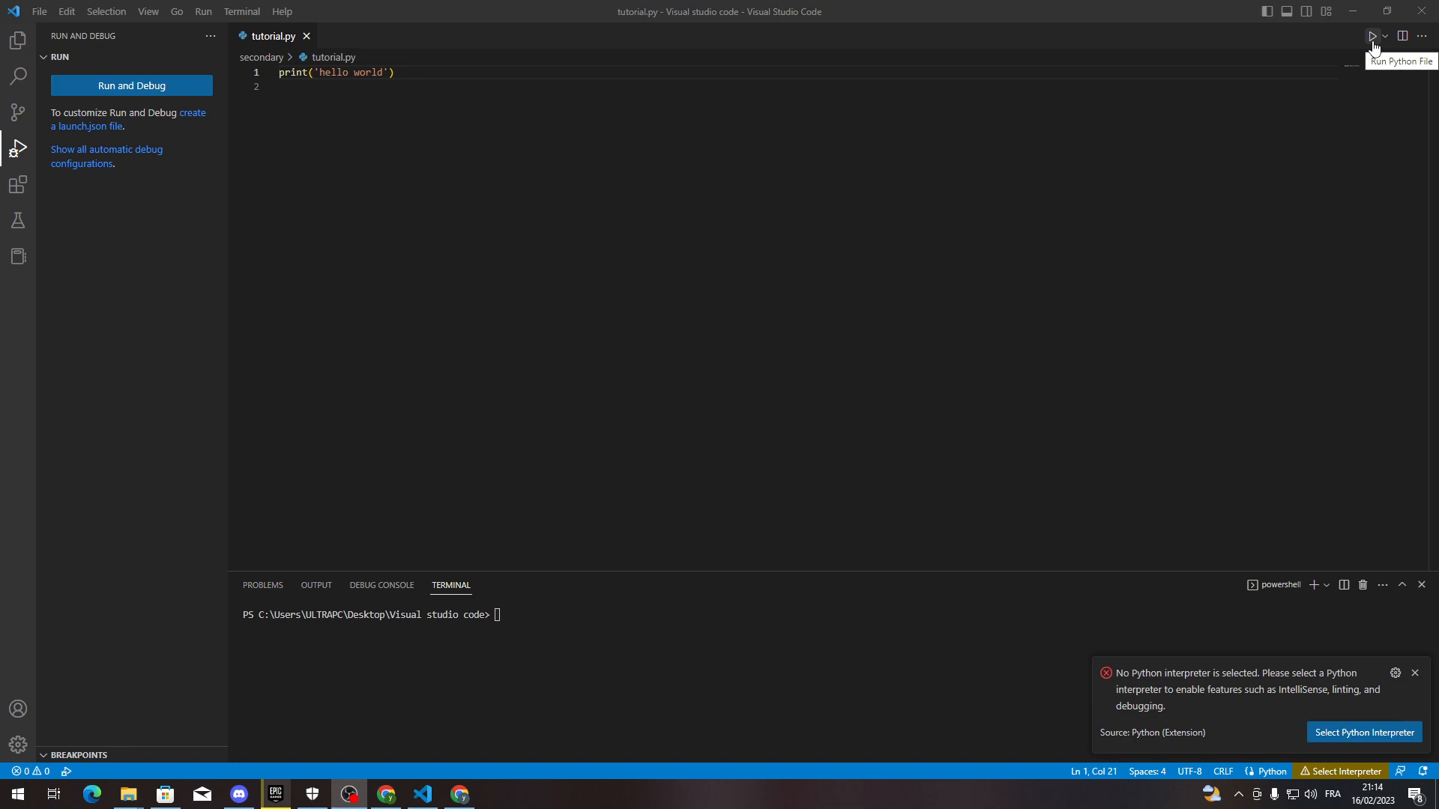
pyautogui.moveTo(1226, 163)
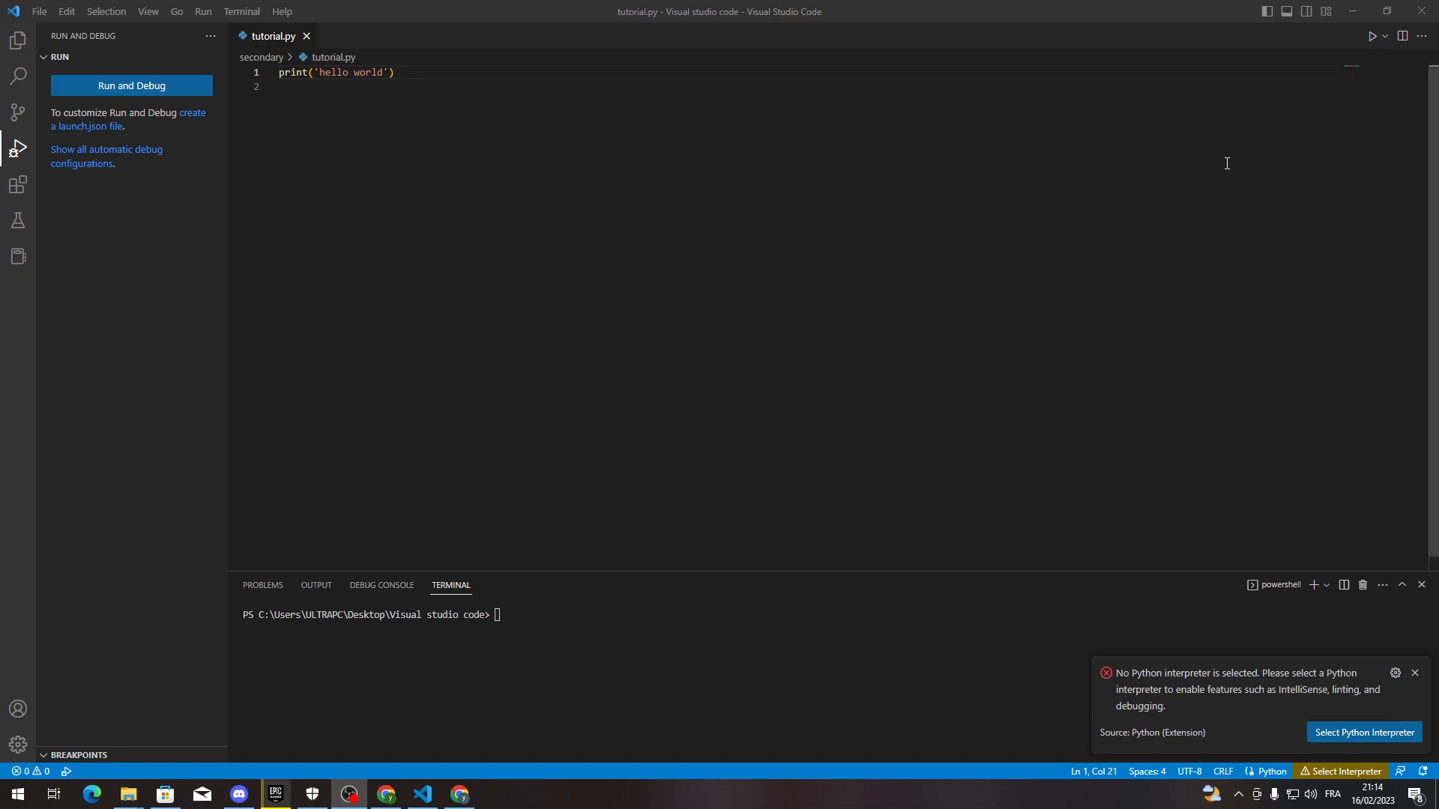
pyautogui.moveTo(1002, 157)
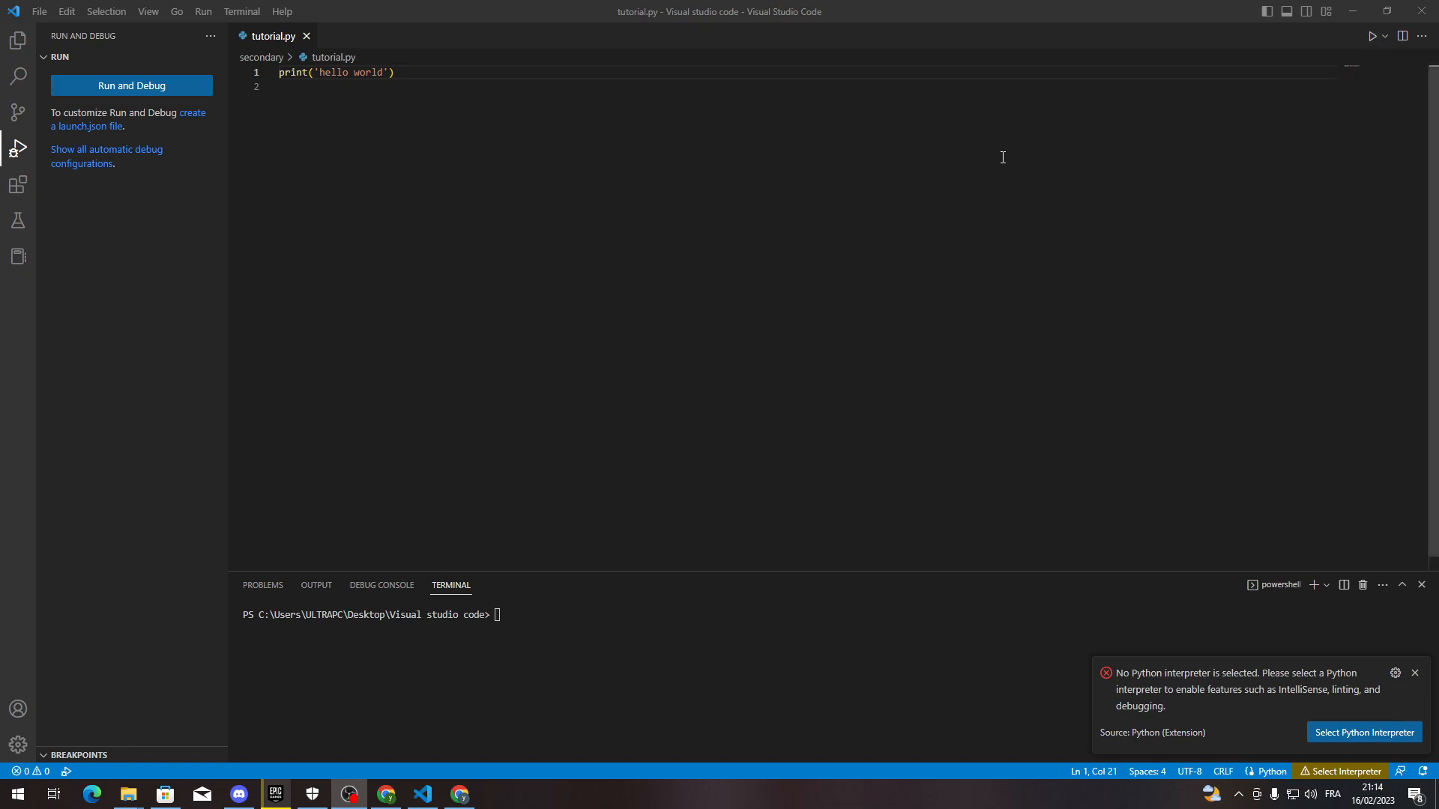